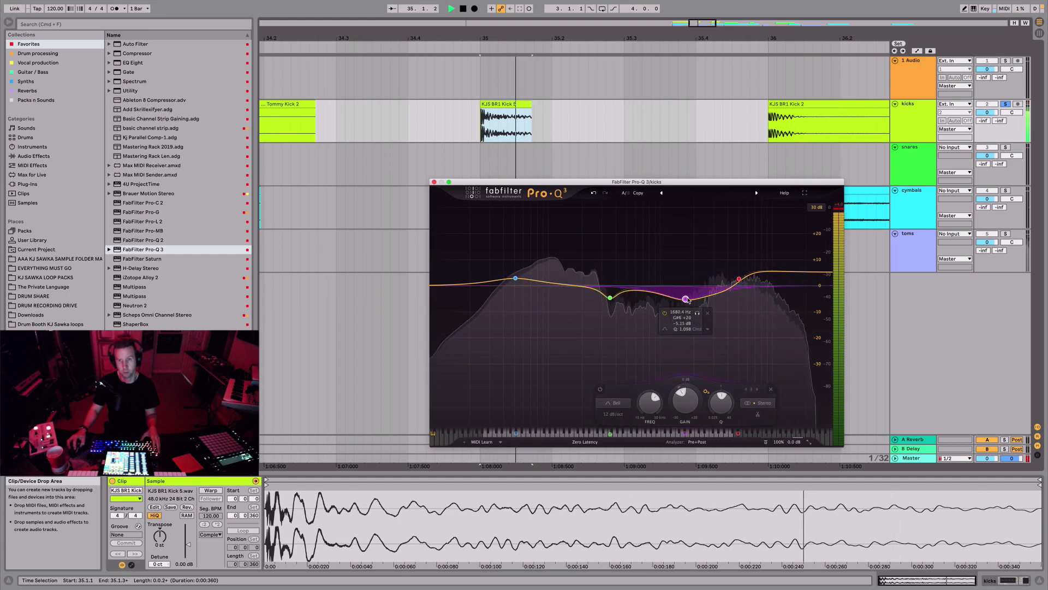
Boost the Pro-Q 3 low band to about +10 dB and slide it from ~135 Hz down to ~46 Hz.
{"action": "left_click_drag", "start_coordinate": [686, 299], "coordinate": [612, 315]}
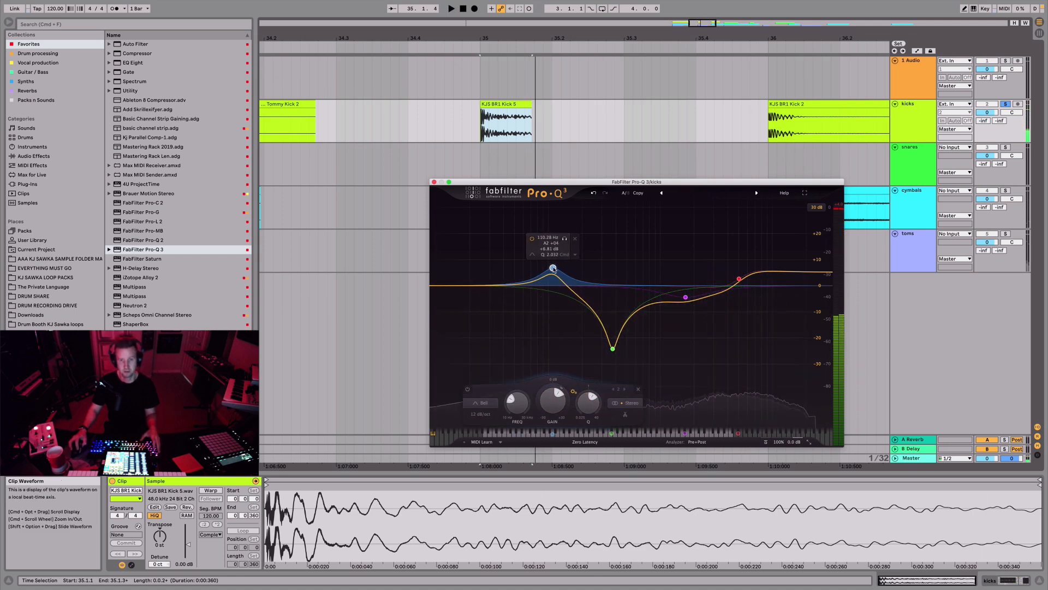
{"action": "left_click_drag", "start_coordinate": [553, 267], "coordinate": [553, 259]}
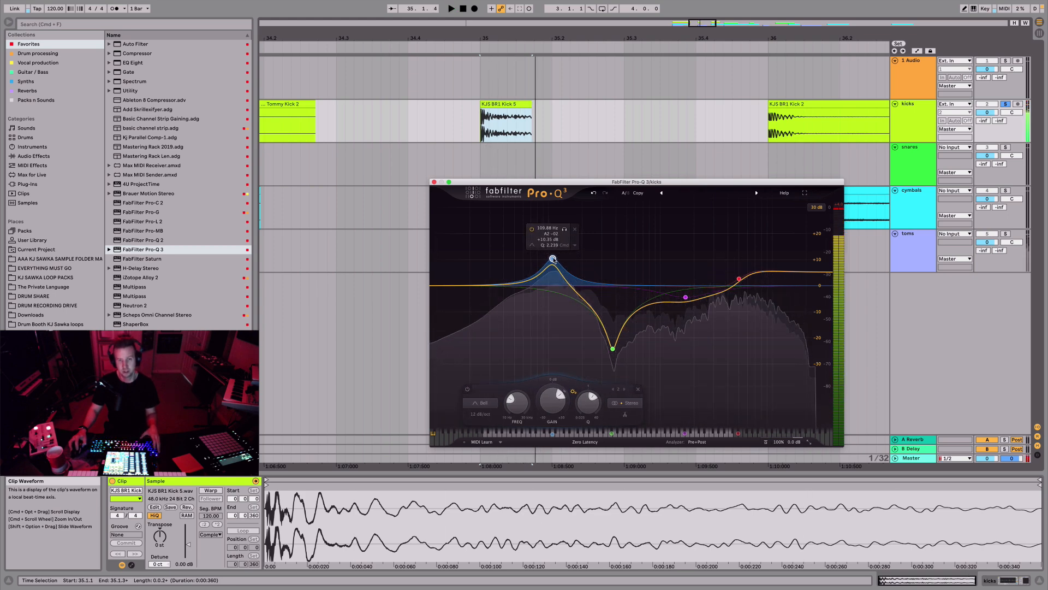
{"action": "left_click_drag", "start_coordinate": [553, 259], "coordinate": [511, 260]}
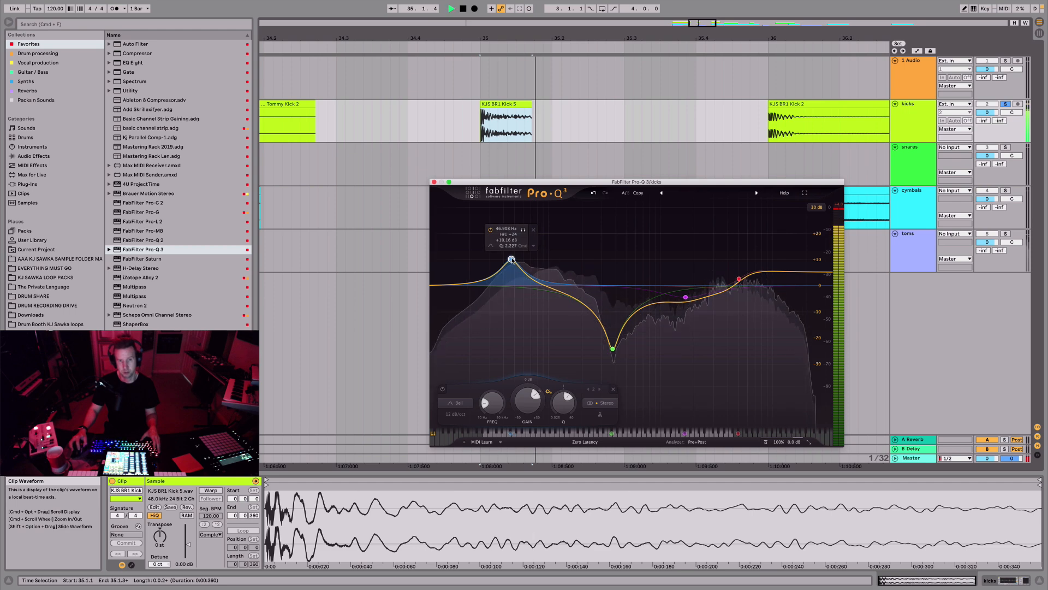
{"action": "left_click_drag", "start_coordinate": [511, 260], "coordinate": [513, 262]}
{"action": "type", "text": "toms"}
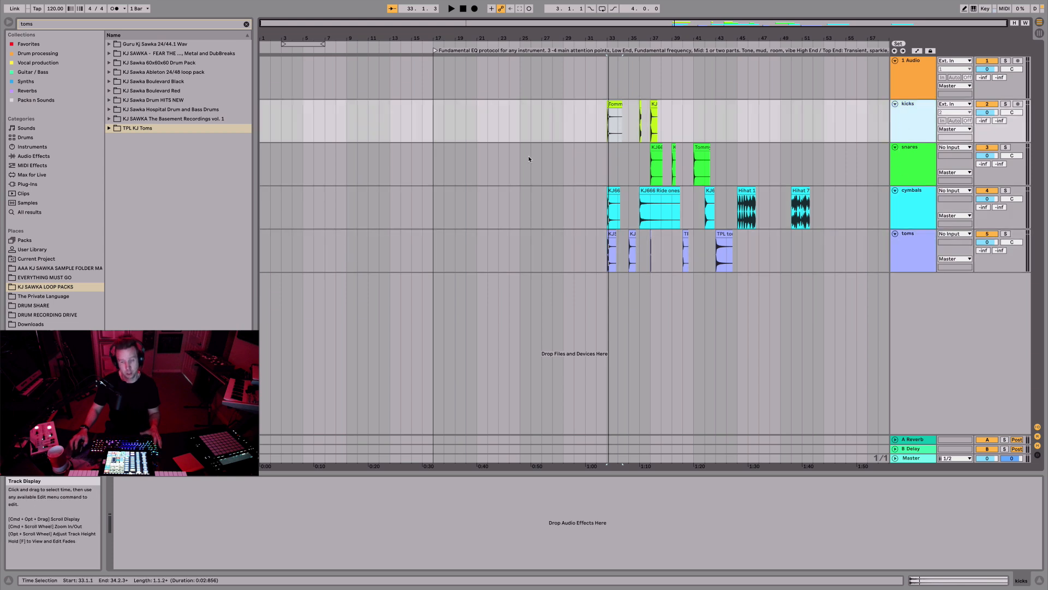
{"action": "mouse_move", "coordinate": [558, 98]}
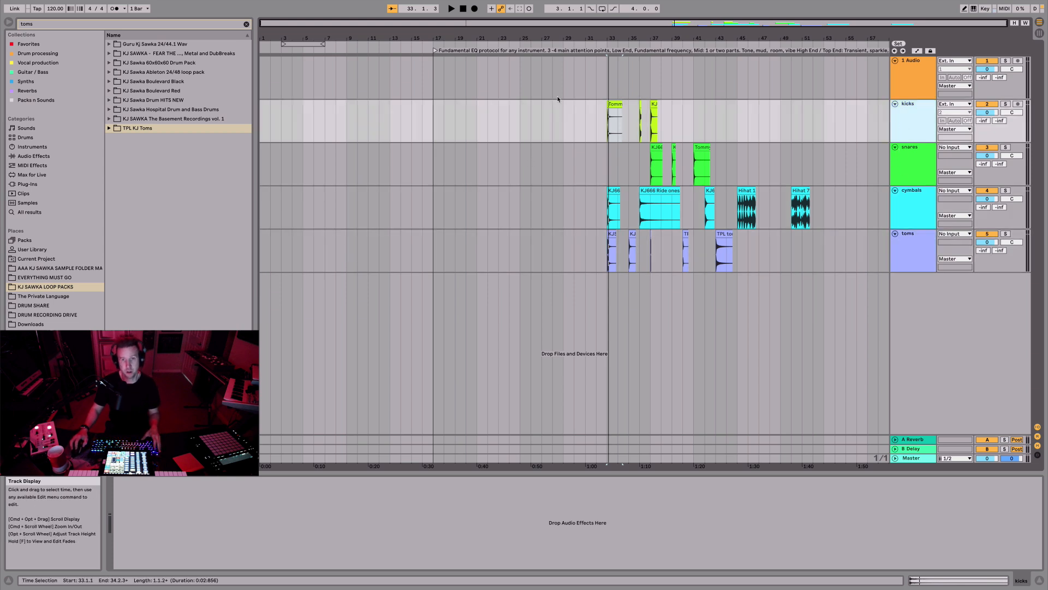
{"action": "mouse_move", "coordinate": [681, 76]}
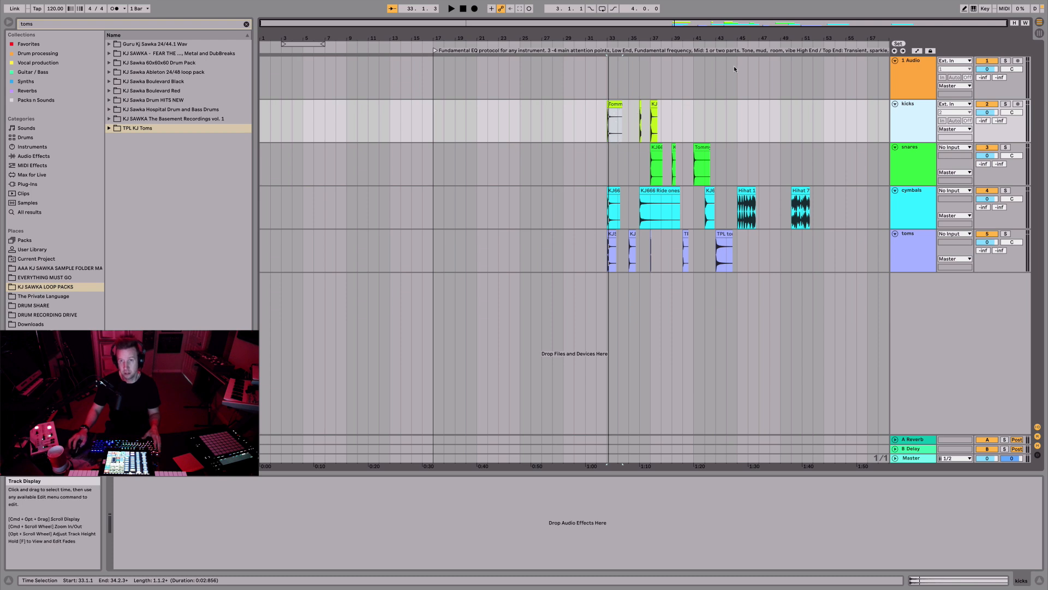
{"action": "mouse_move", "coordinate": [767, 69]}
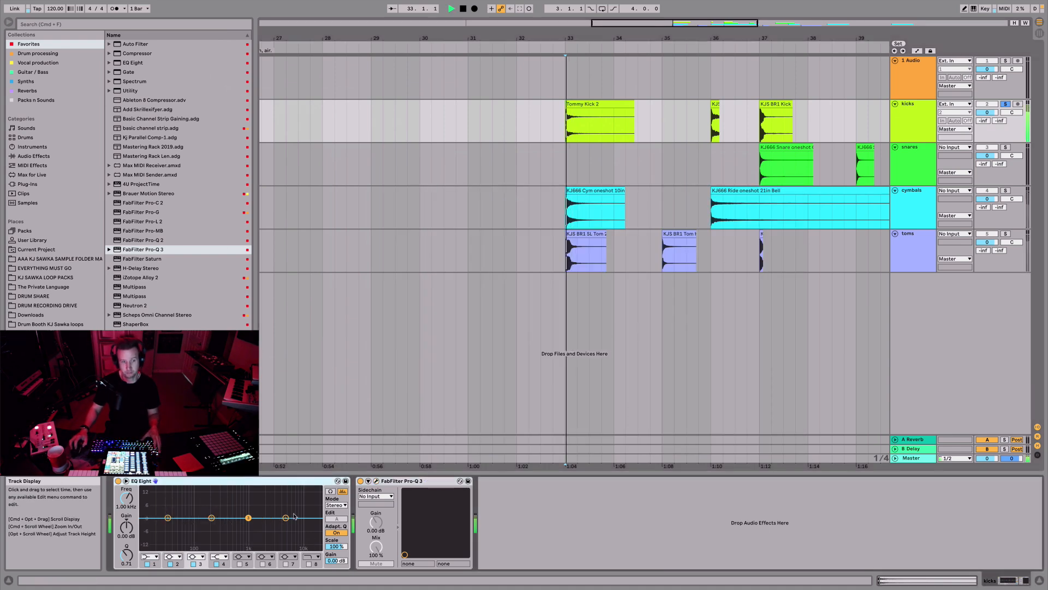
Expand EQ Eight, make band 1 a low cut and drag it through 19–31 Hz.
{"action": "left_click", "coordinate": [453, 8]}
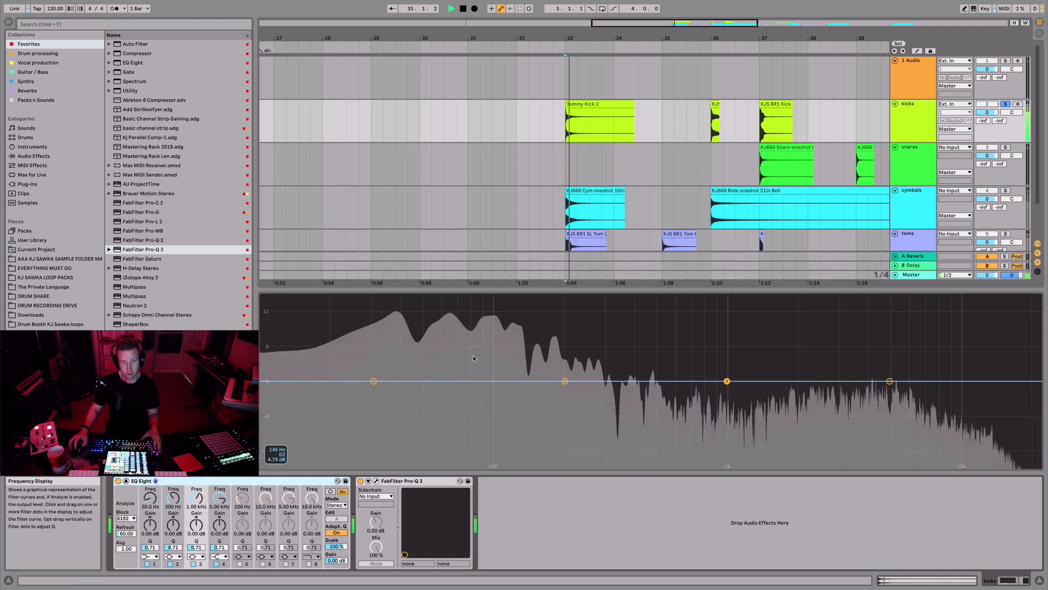
{"action": "left_click", "coordinate": [469, 9]}
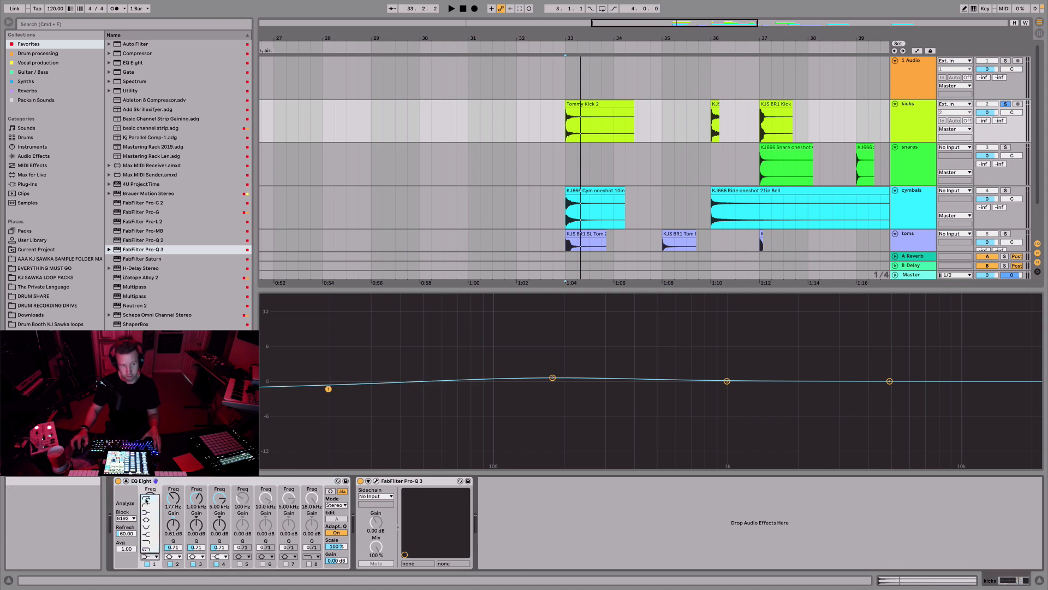
{"action": "left_click_drag", "start_coordinate": [328, 389], "coordinate": [328, 400]}
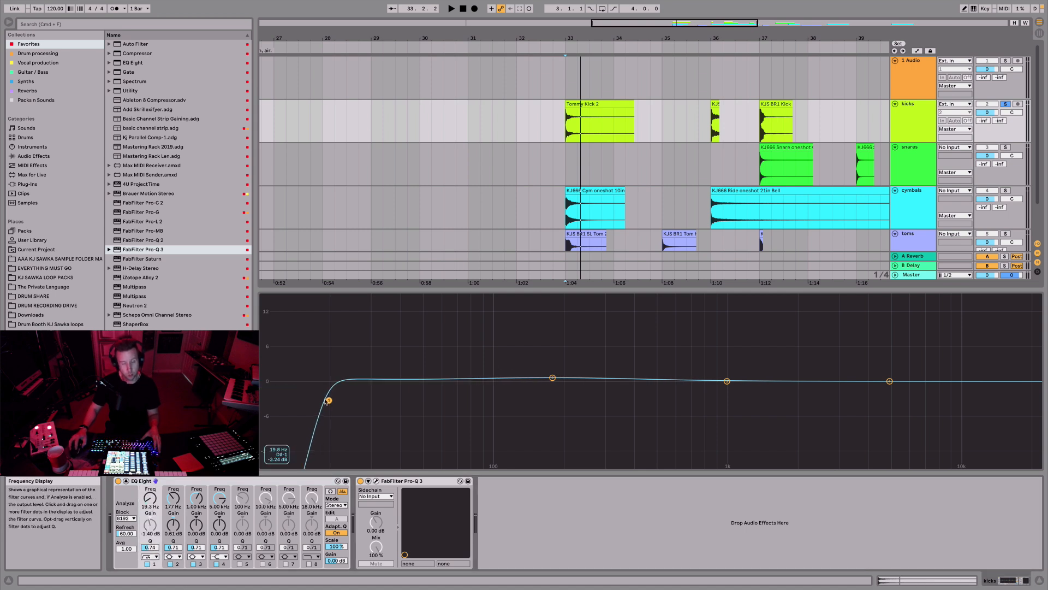
{"action": "left_click_drag", "start_coordinate": [327, 399], "coordinate": [332, 399]}
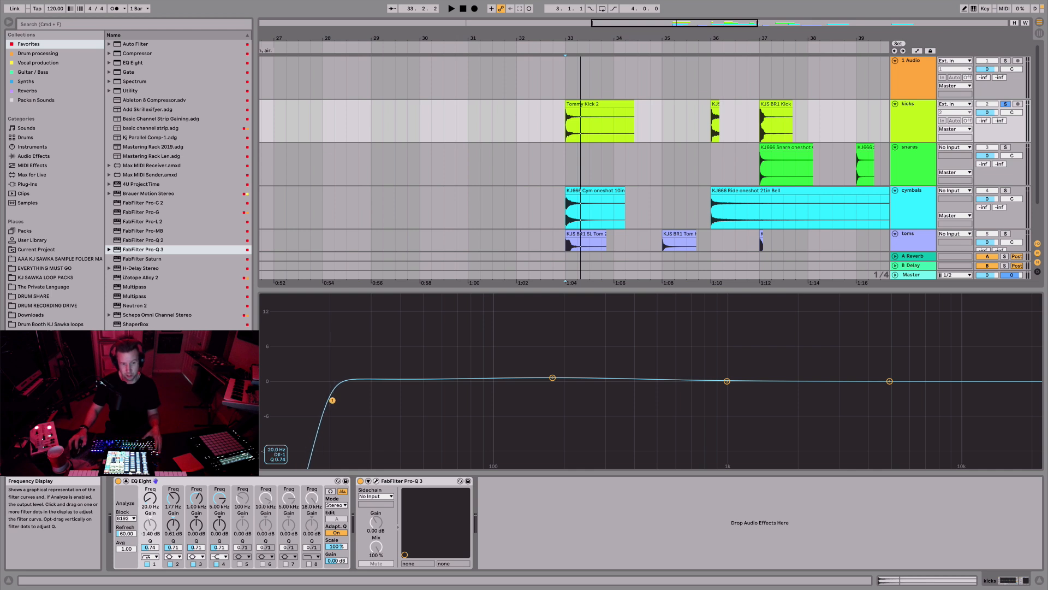
{"action": "left_click_drag", "start_coordinate": [332, 400], "coordinate": [340, 400]}
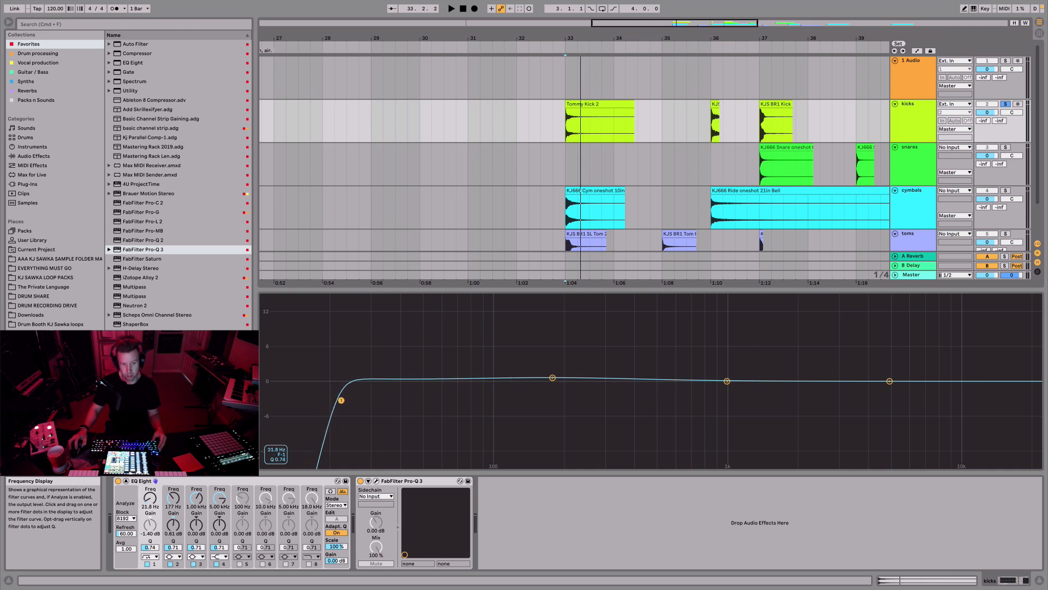
{"action": "left_click_drag", "start_coordinate": [339, 399], "coordinate": [371, 399]}
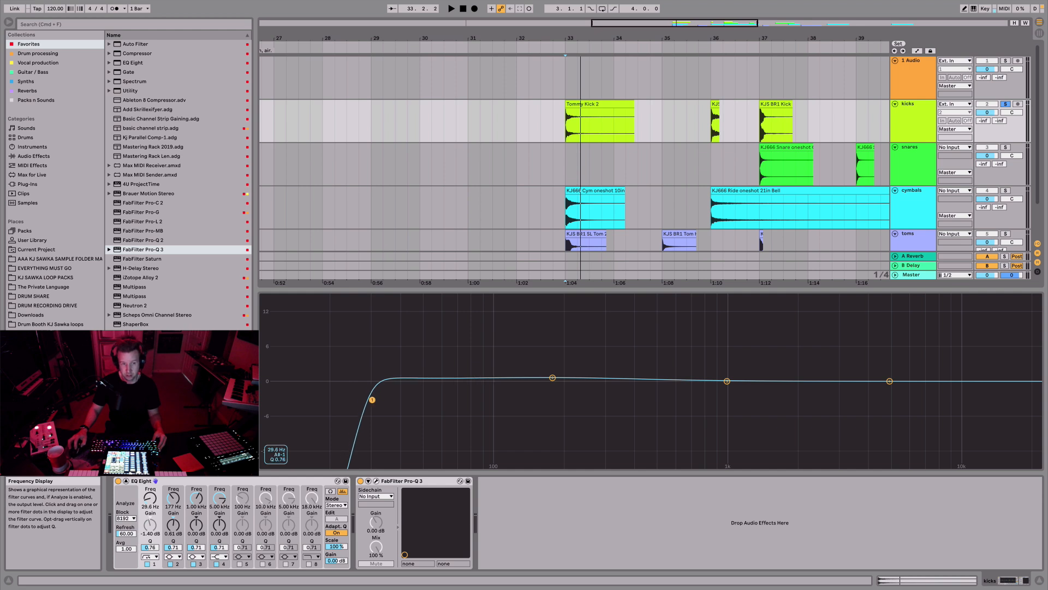
{"action": "left_click_drag", "start_coordinate": [371, 399], "coordinate": [374, 400]}
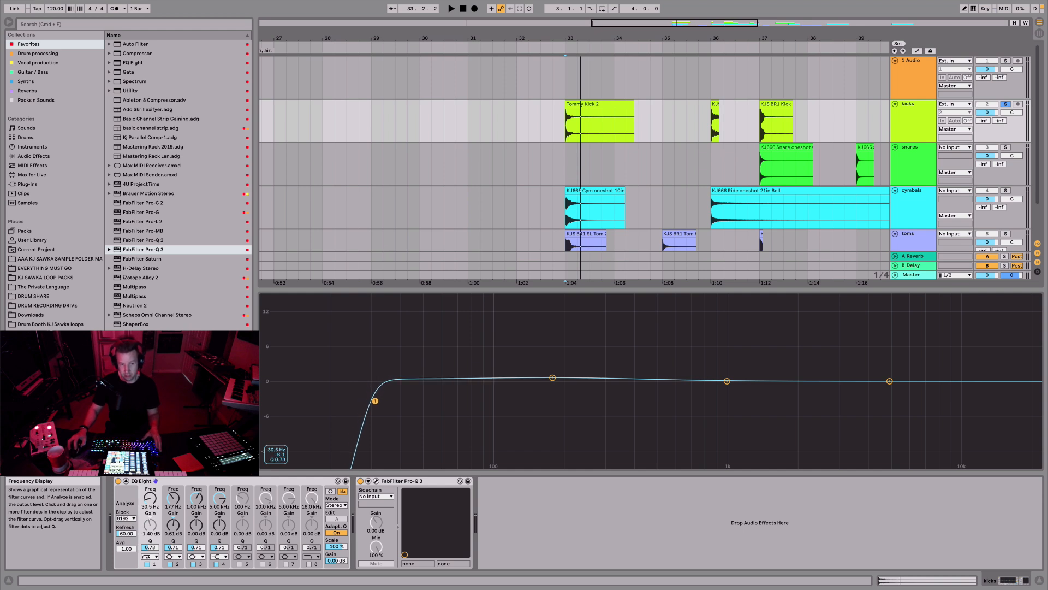
{"action": "left_click_drag", "start_coordinate": [374, 400], "coordinate": [376, 404]}
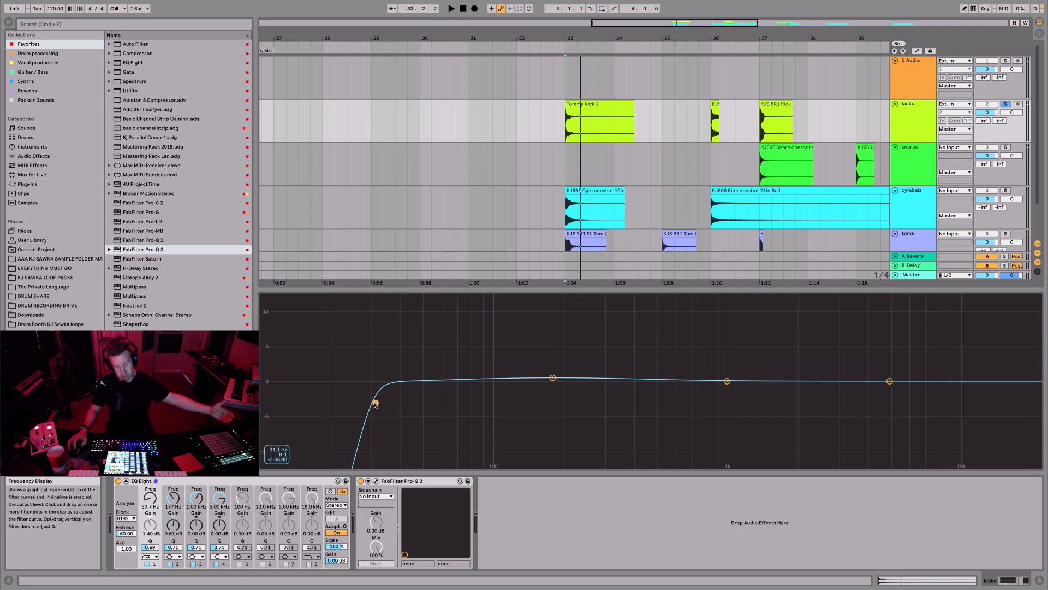
Sweep the low cut up to about 60 Hz, then settle it back at roughly 22 Hz.
{"action": "left_click_drag", "start_coordinate": [374, 403], "coordinate": [442, 403]}
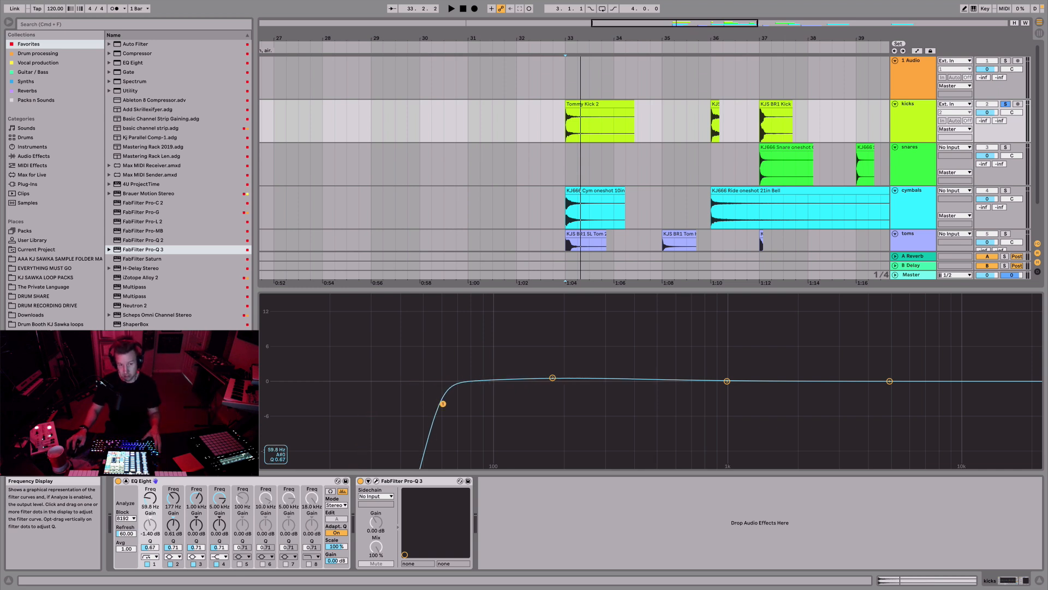
{"action": "left_click_drag", "start_coordinate": [442, 403], "coordinate": [428, 403]}
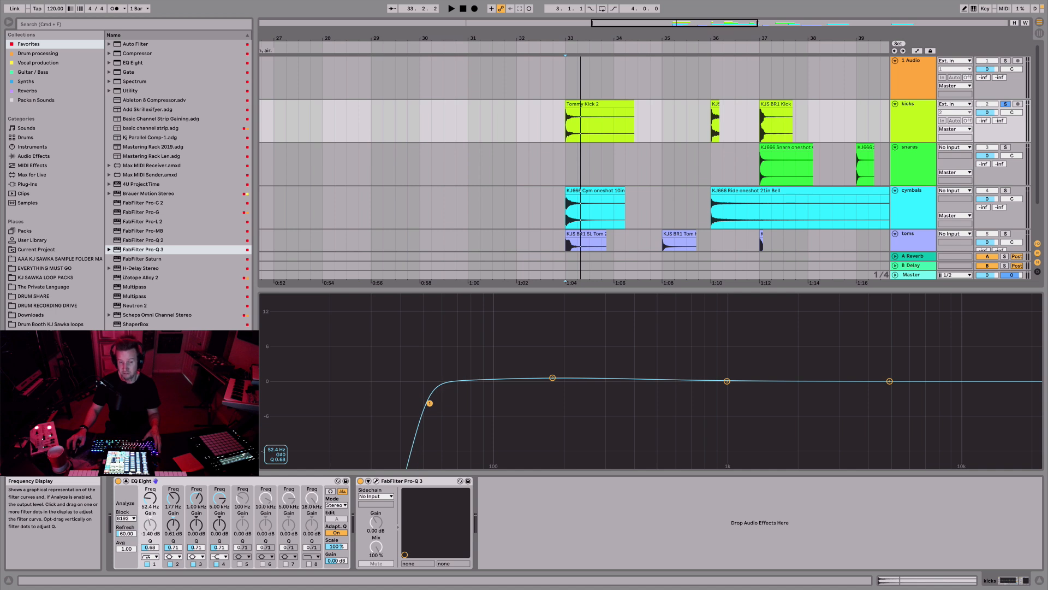
{"action": "left_click_drag", "start_coordinate": [428, 403], "coordinate": [421, 403]}
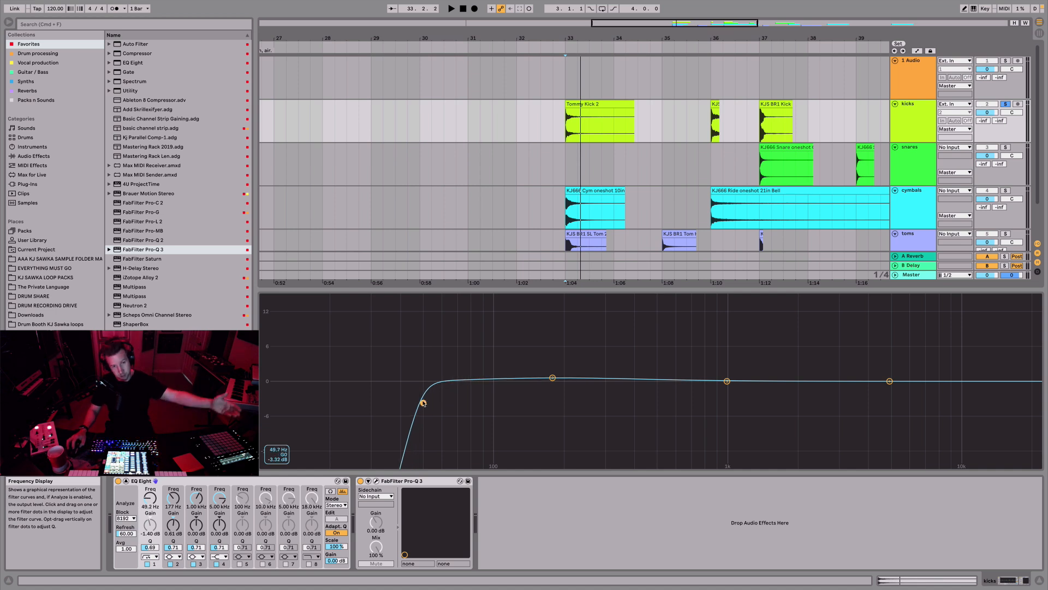
{"action": "left_click_drag", "start_coordinate": [422, 403], "coordinate": [337, 400]}
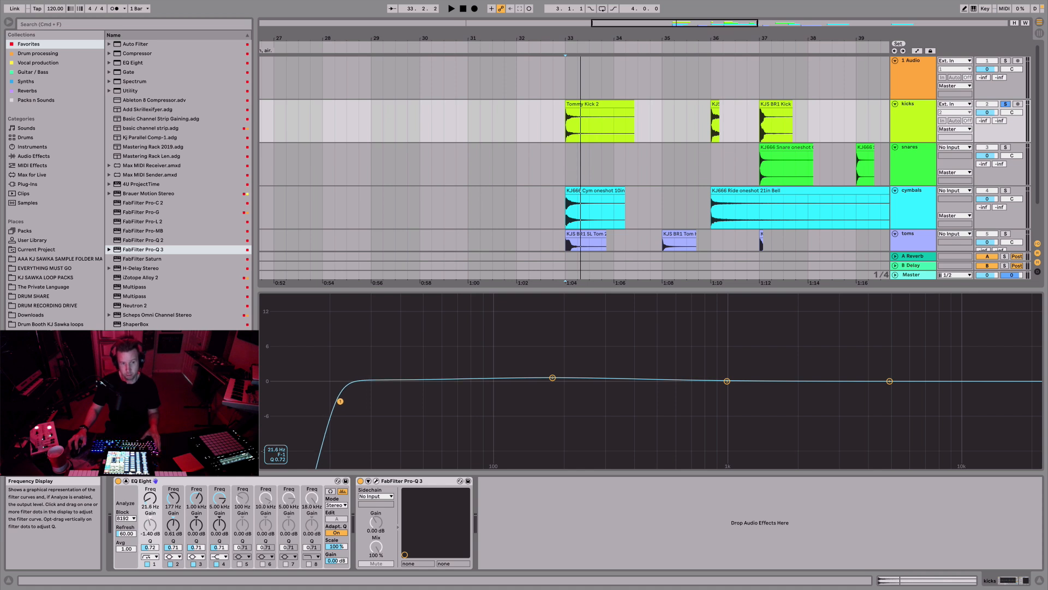
{"action": "left_click_drag", "start_coordinate": [340, 401], "coordinate": [342, 402]}
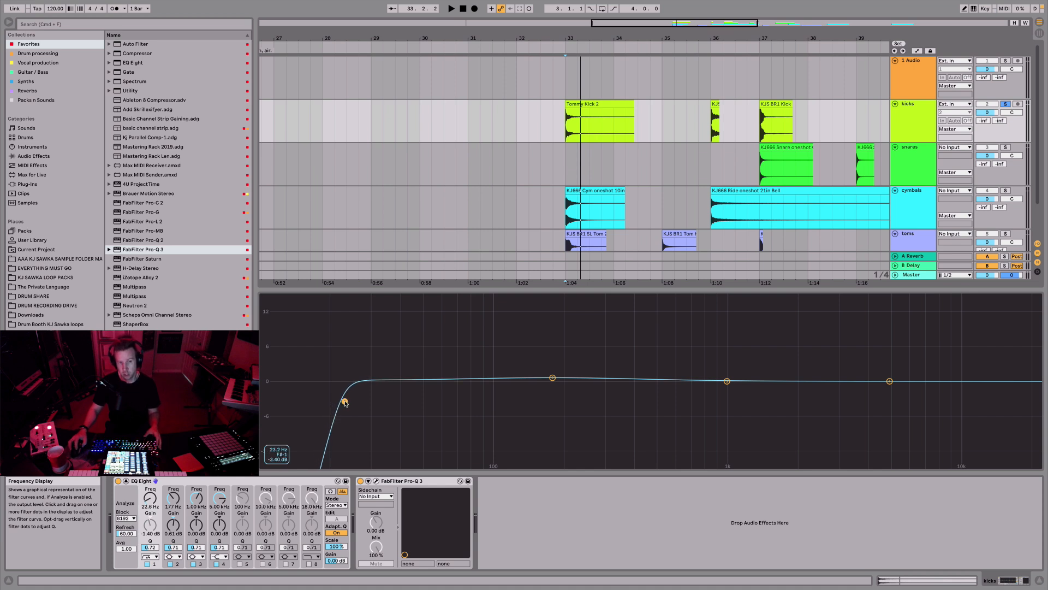
{"action": "left_click_drag", "start_coordinate": [344, 401], "coordinate": [341, 401]}
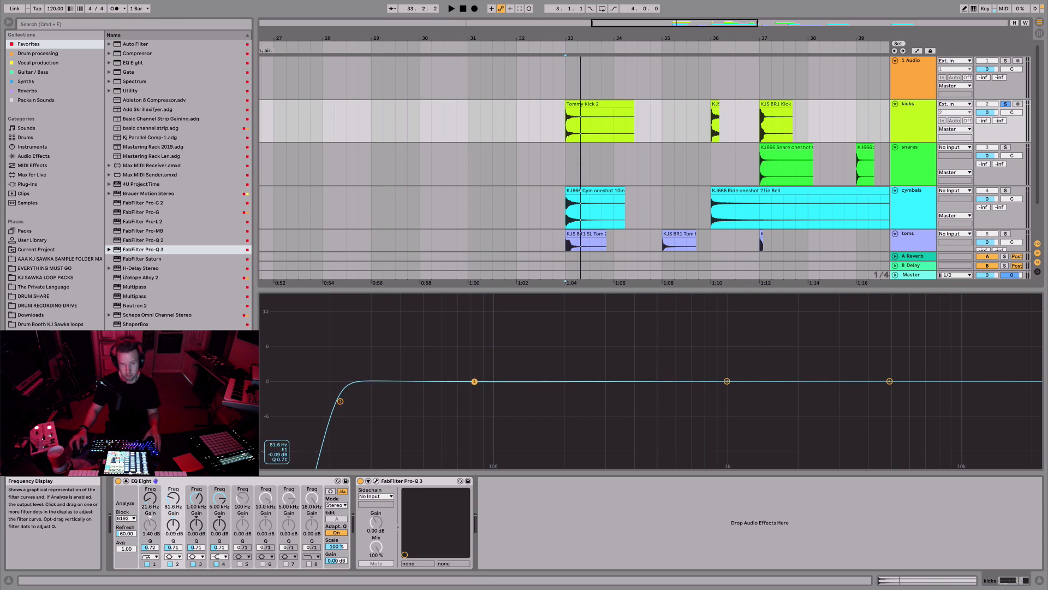
Sweep band 2 as a bell boost between about 37 and 97 Hz while listening.
{"action": "left_click_drag", "start_coordinate": [473, 380], "coordinate": [424, 363]}
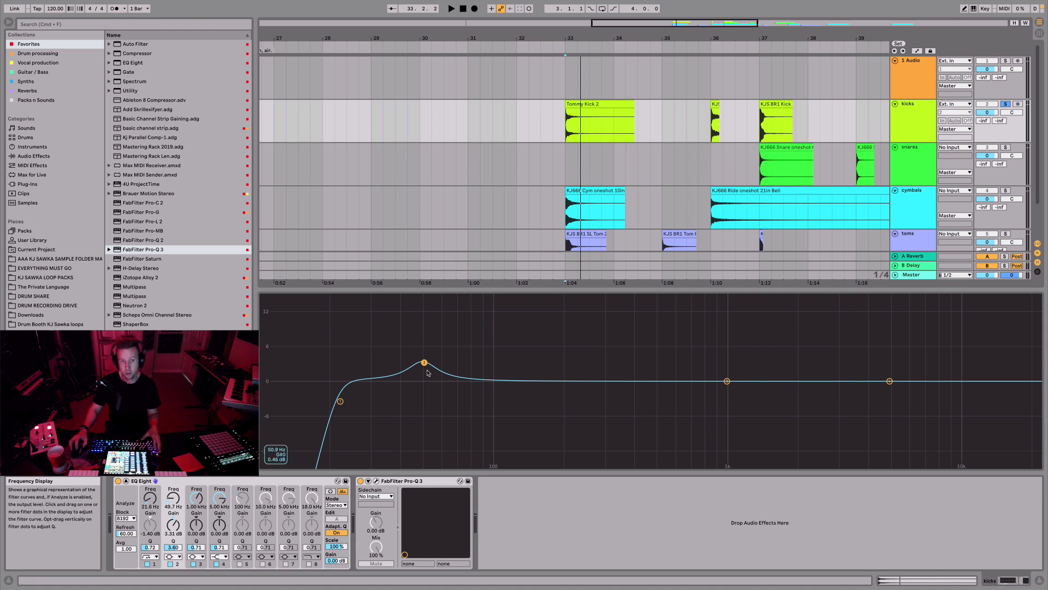
{"action": "left_click_drag", "start_coordinate": [424, 363], "coordinate": [424, 363]}
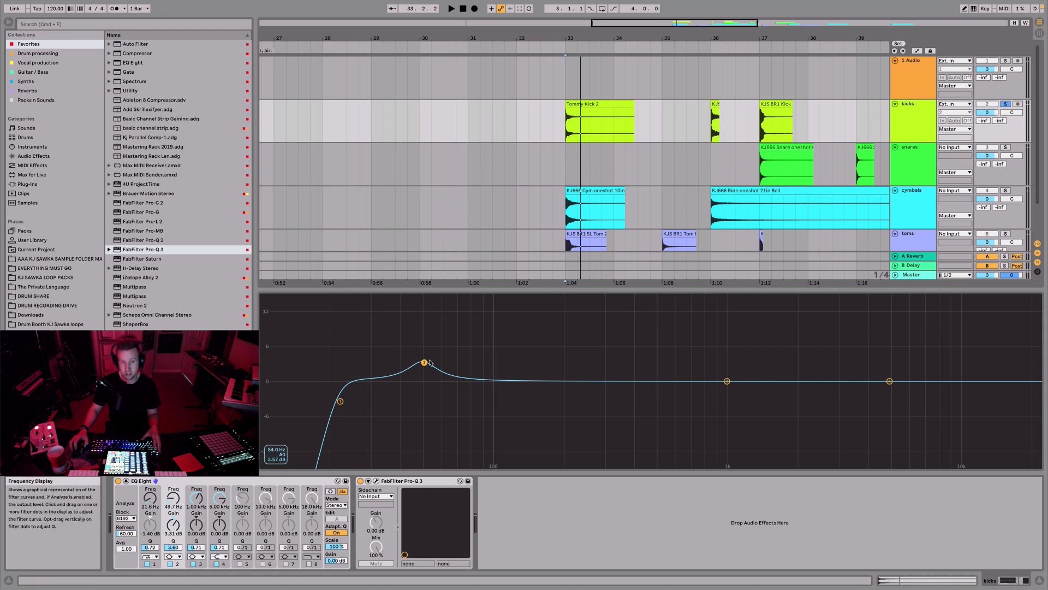
{"action": "left_click_drag", "start_coordinate": [423, 361], "coordinate": [423, 363]}
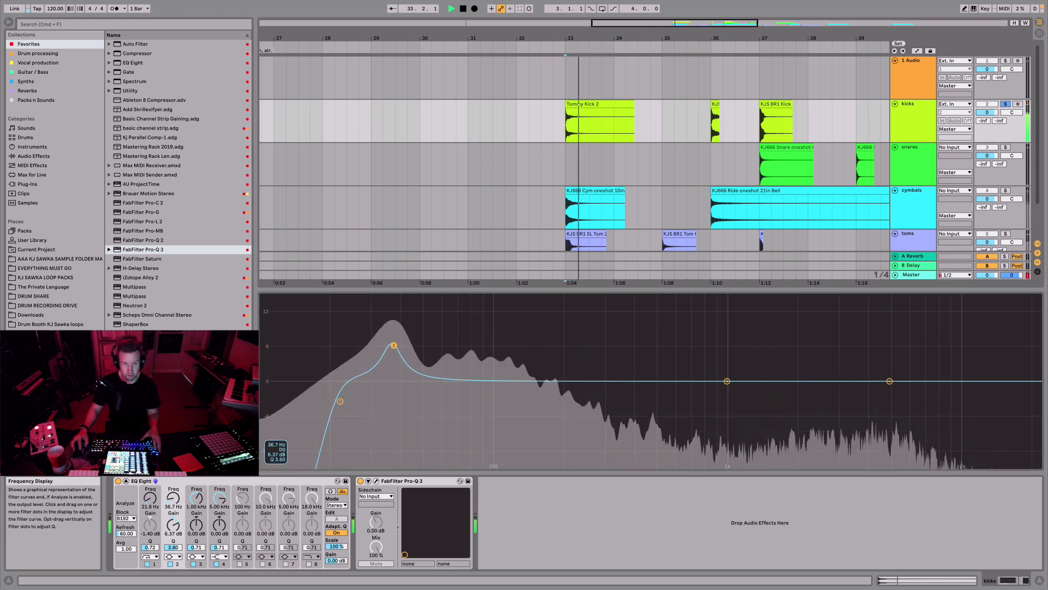
{"action": "left_click_drag", "start_coordinate": [394, 345], "coordinate": [440, 348]}
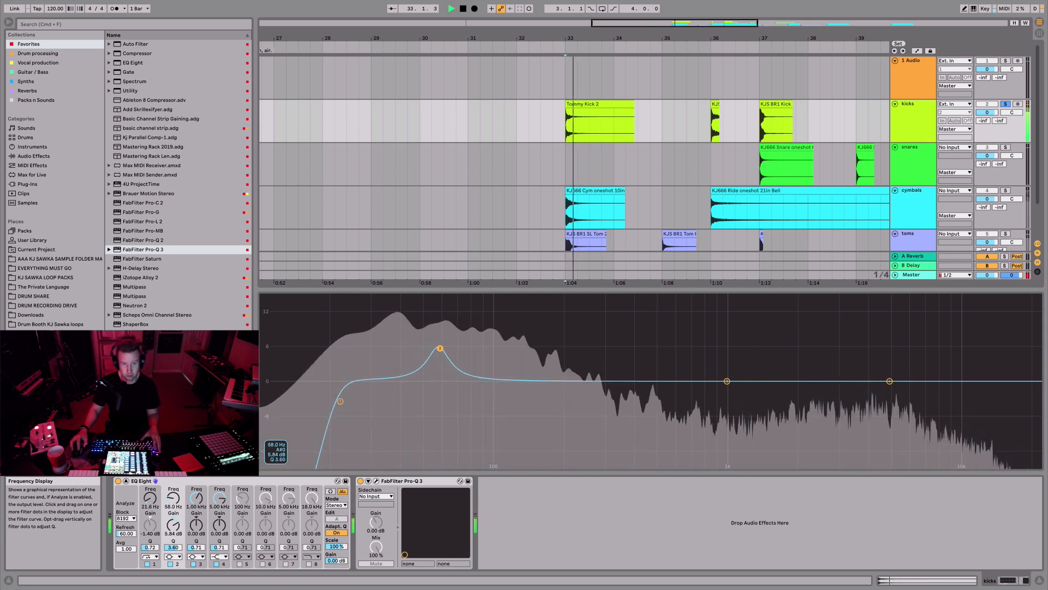
{"action": "left_click_drag", "start_coordinate": [440, 347], "coordinate": [484, 346]}
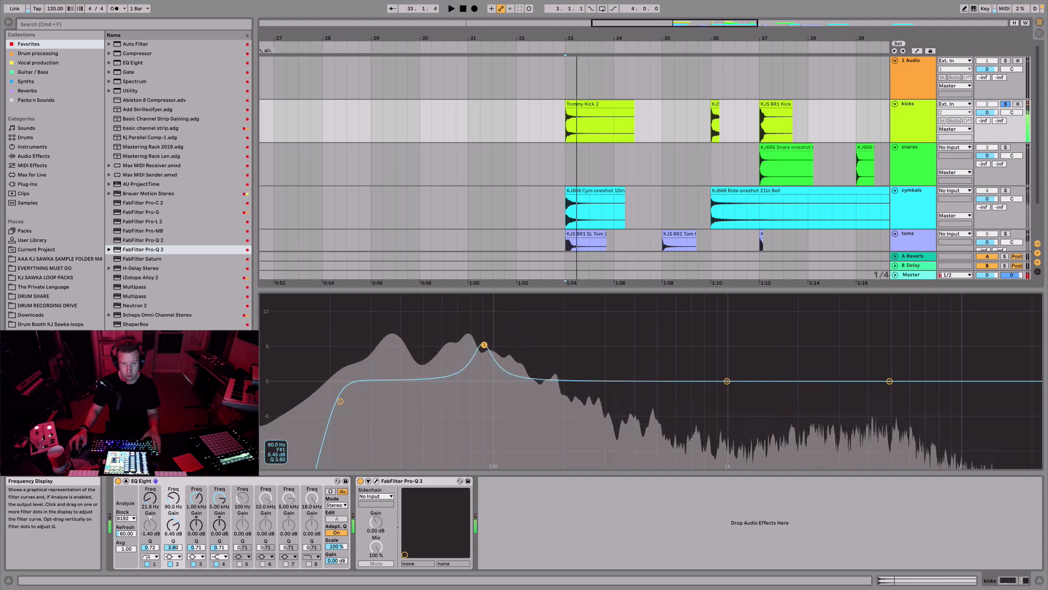
{"action": "left_click_drag", "start_coordinate": [483, 346], "coordinate": [493, 361]}
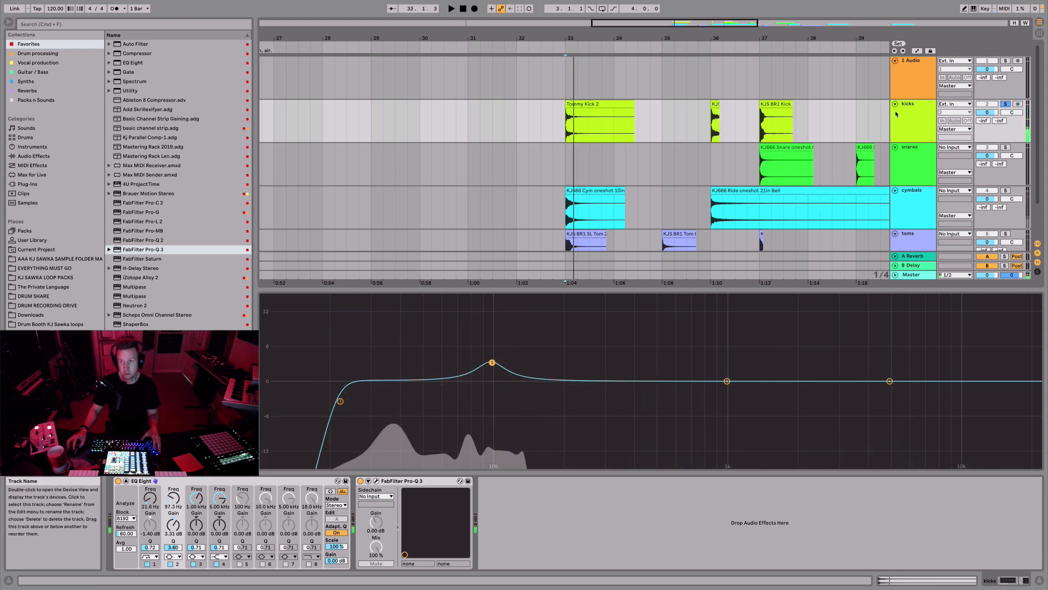
{"action": "left_click", "coordinate": [598, 109]}
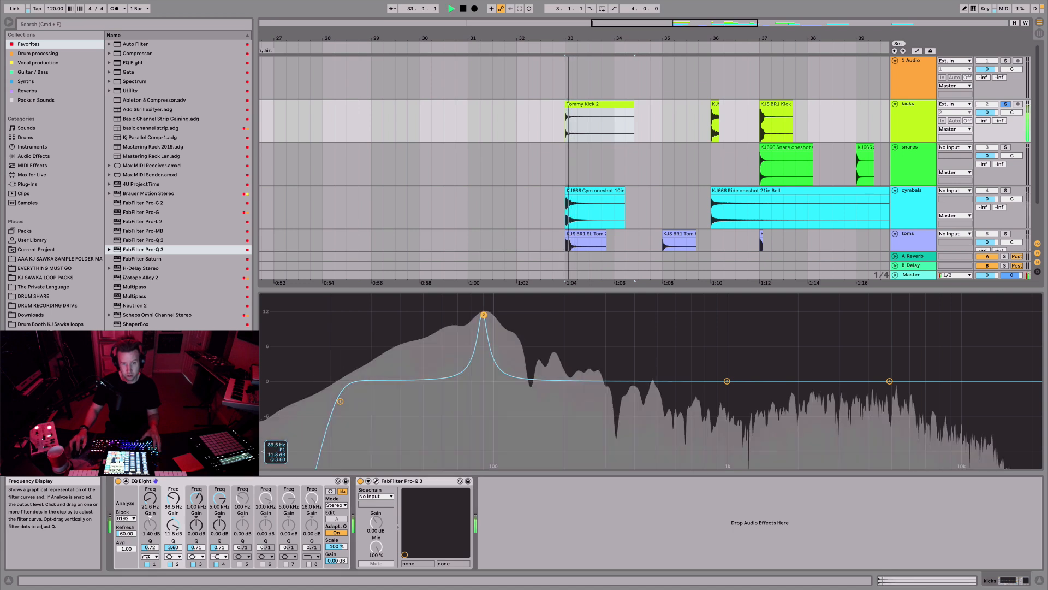
Crank the boost and sweep it from ~89 Hz down to 36 Hz, easing it near 60 Hz.
{"action": "left_click_drag", "start_coordinate": [484, 315], "coordinate": [452, 327]}
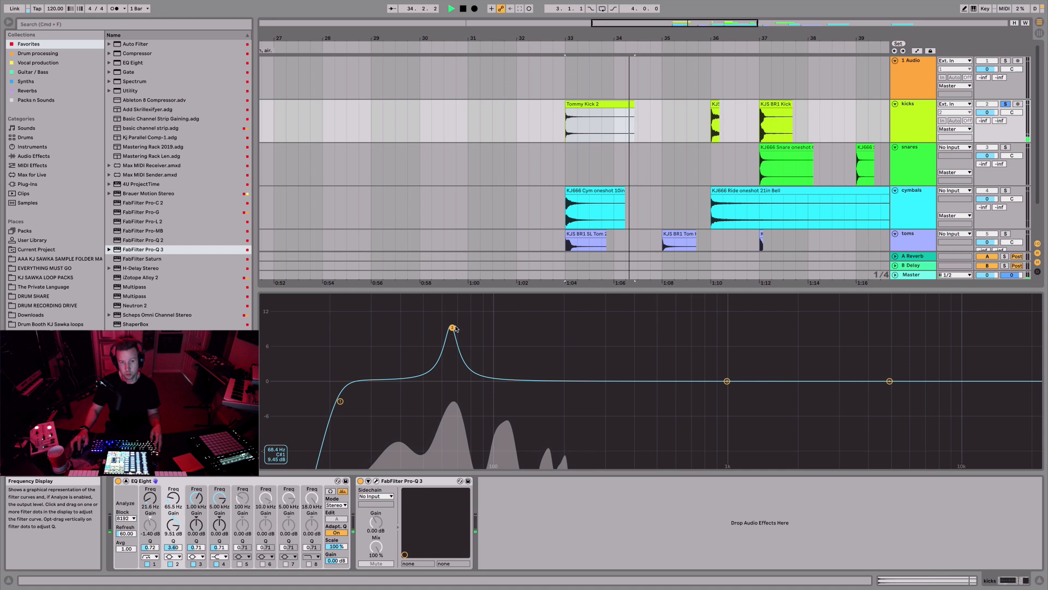
{"action": "left_click_drag", "start_coordinate": [452, 328], "coordinate": [438, 324]}
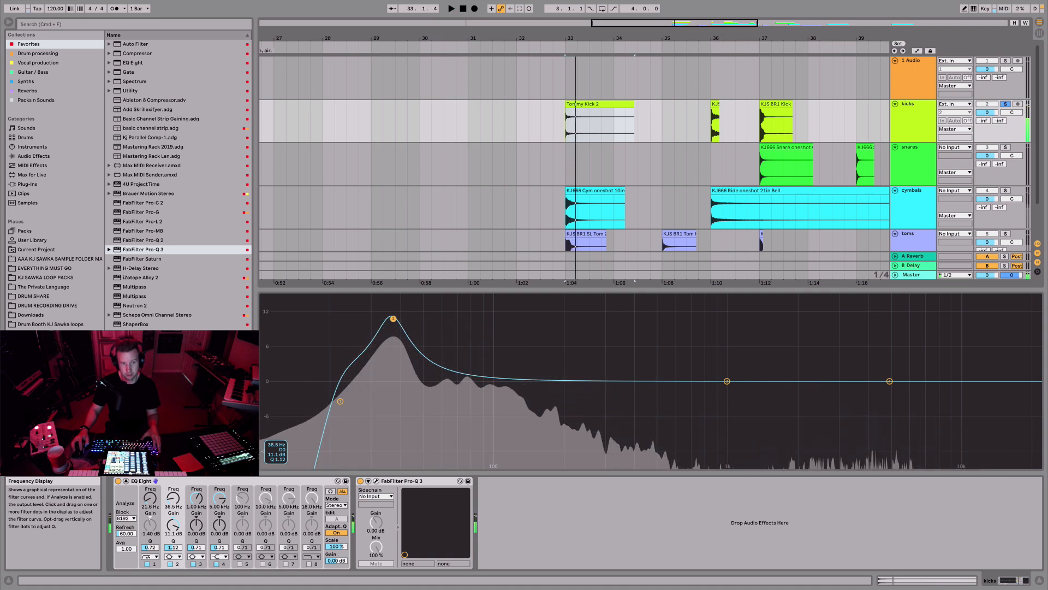
{"action": "left_click_drag", "start_coordinate": [394, 319], "coordinate": [452, 334]}
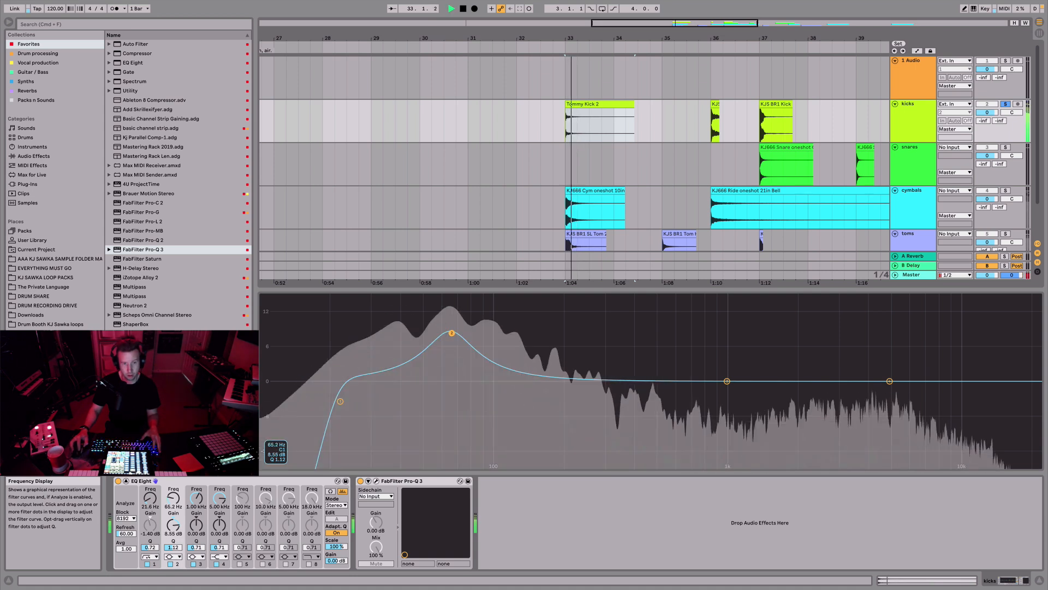
{"action": "left_click_drag", "start_coordinate": [452, 334], "coordinate": [452, 365]}
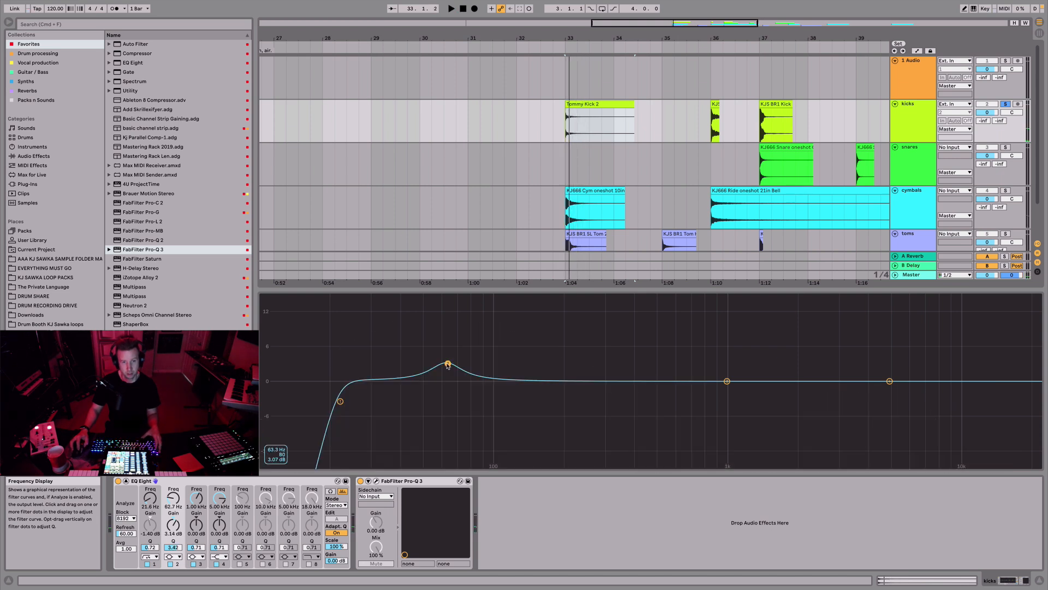
{"action": "left_click_drag", "start_coordinate": [448, 365], "coordinate": [434, 363]}
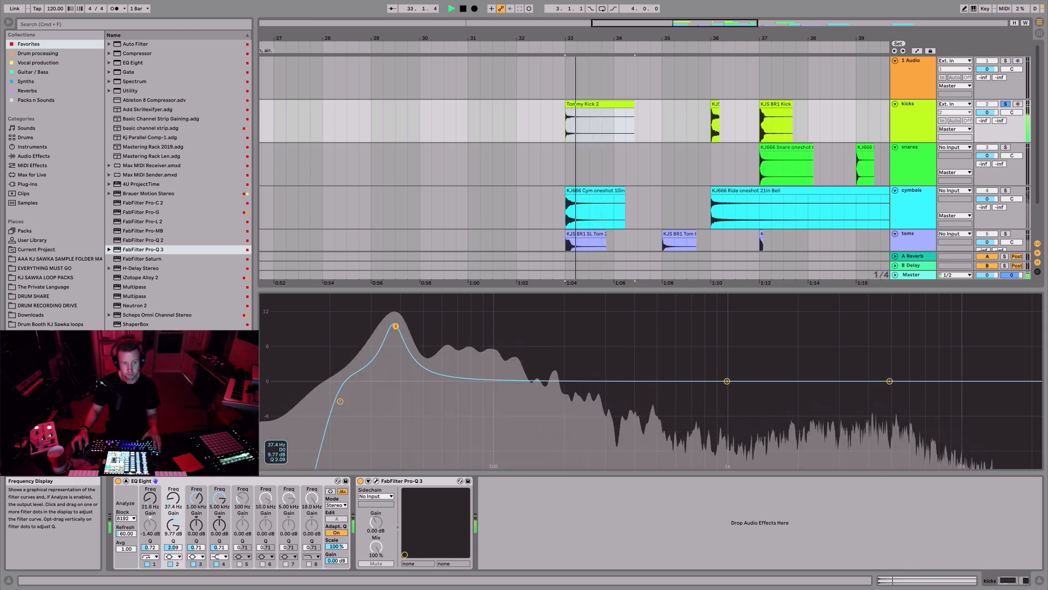
Try the boost at 53 and 73 Hz, then leave it a few dB up at the 37 Hz fundamental.
{"action": "left_click_drag", "start_coordinate": [396, 326], "coordinate": [427, 333]}
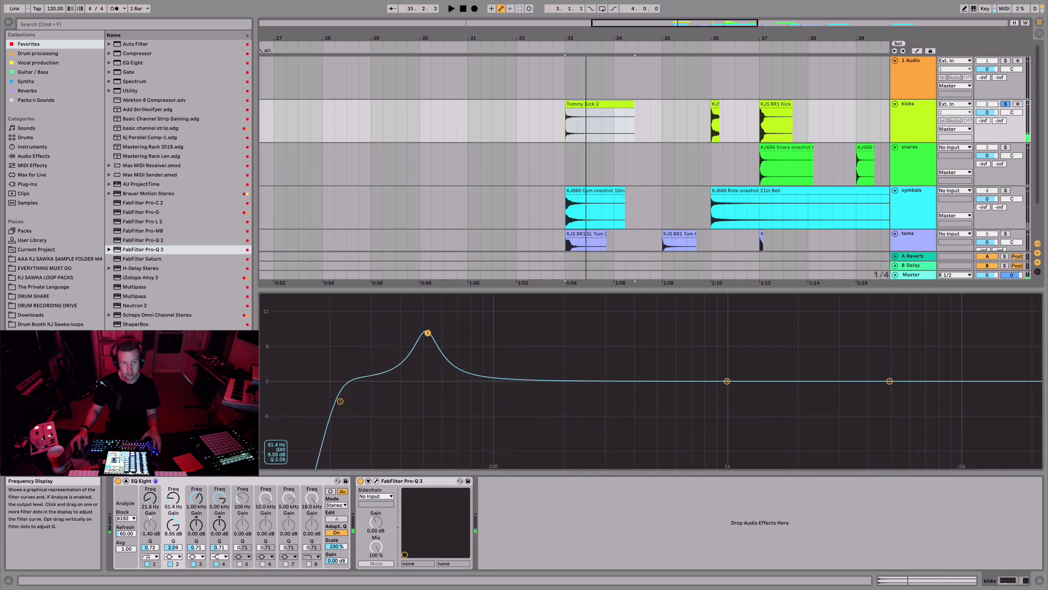
{"action": "left_click_drag", "start_coordinate": [427, 332], "coordinate": [459, 332]}
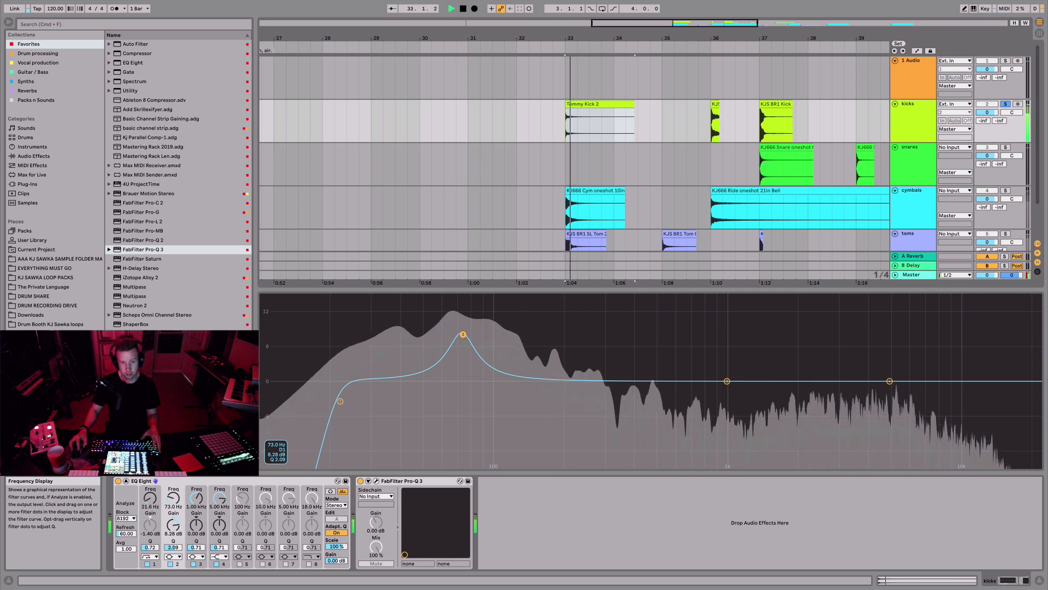
{"action": "left_click_drag", "start_coordinate": [463, 334], "coordinate": [463, 309]}
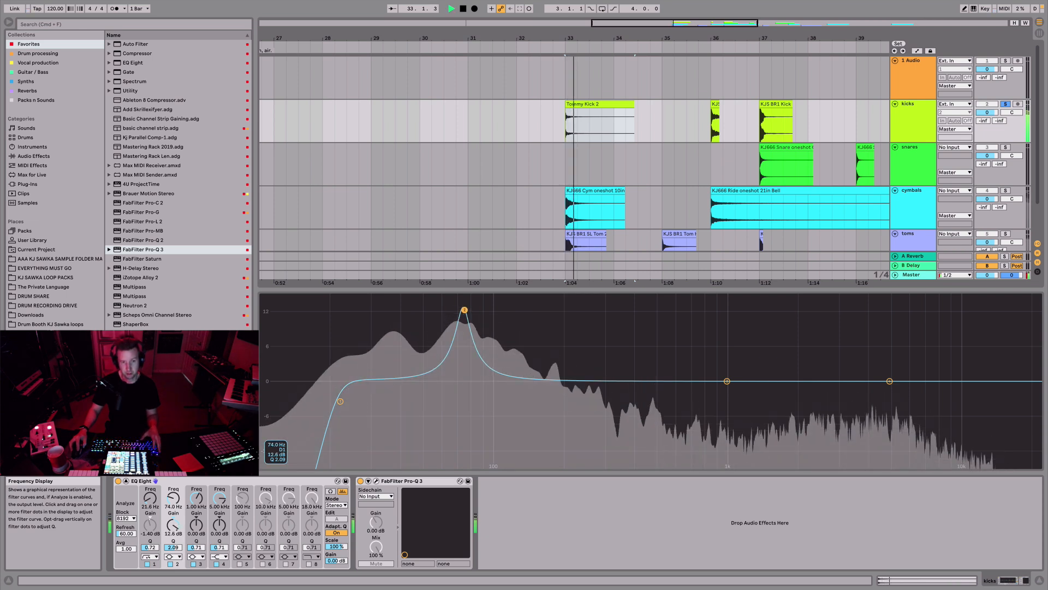
{"action": "left_click_drag", "start_coordinate": [464, 309], "coordinate": [442, 346]}
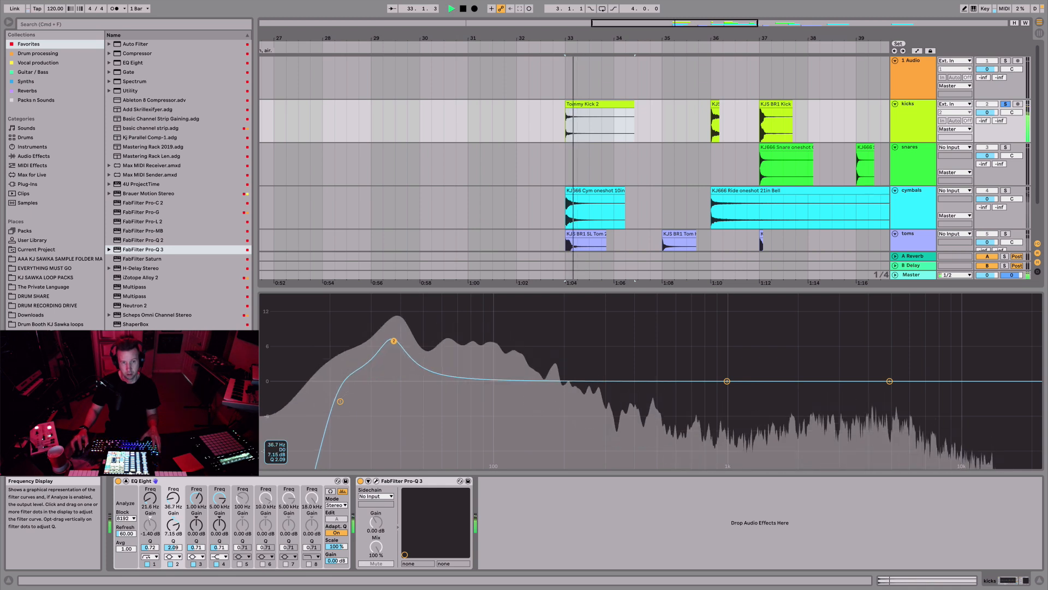
{"action": "left_click_drag", "start_coordinate": [395, 341], "coordinate": [396, 337]}
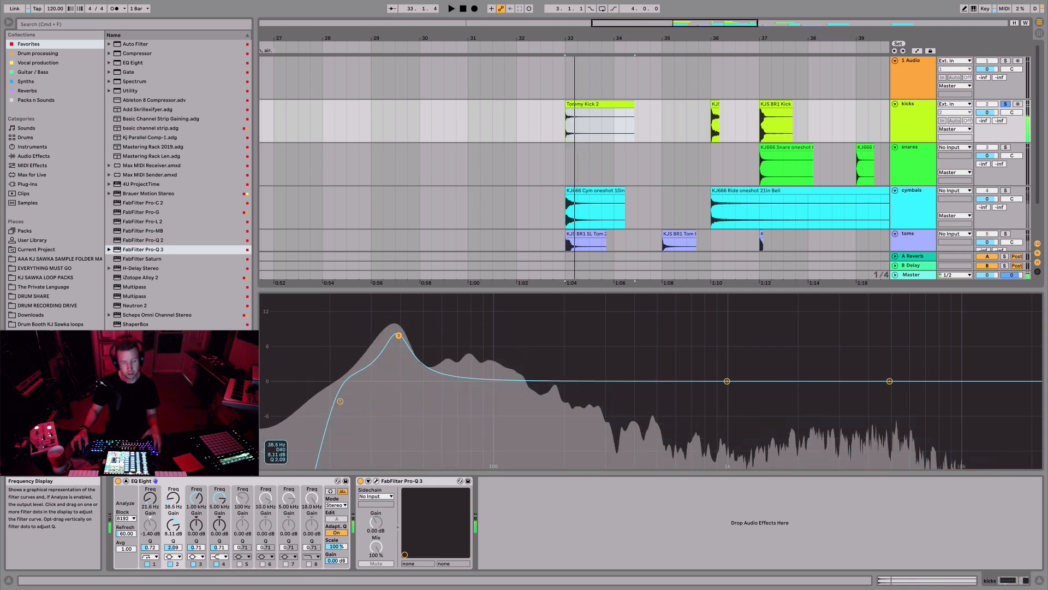
{"action": "left_click_drag", "start_coordinate": [398, 336], "coordinate": [398, 334]}
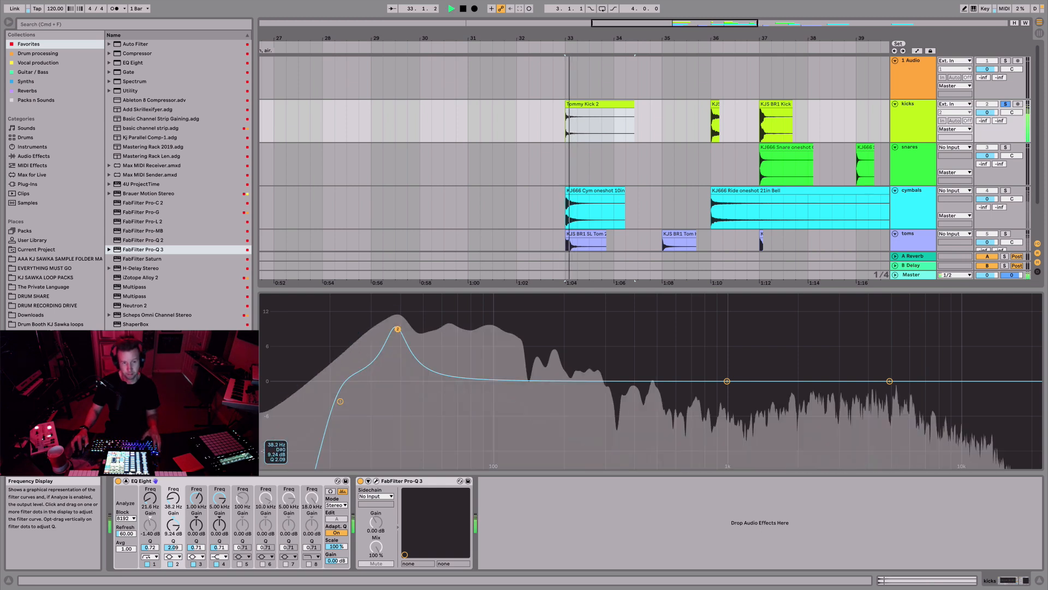
{"action": "left_click_drag", "start_coordinate": [398, 329], "coordinate": [396, 360]}
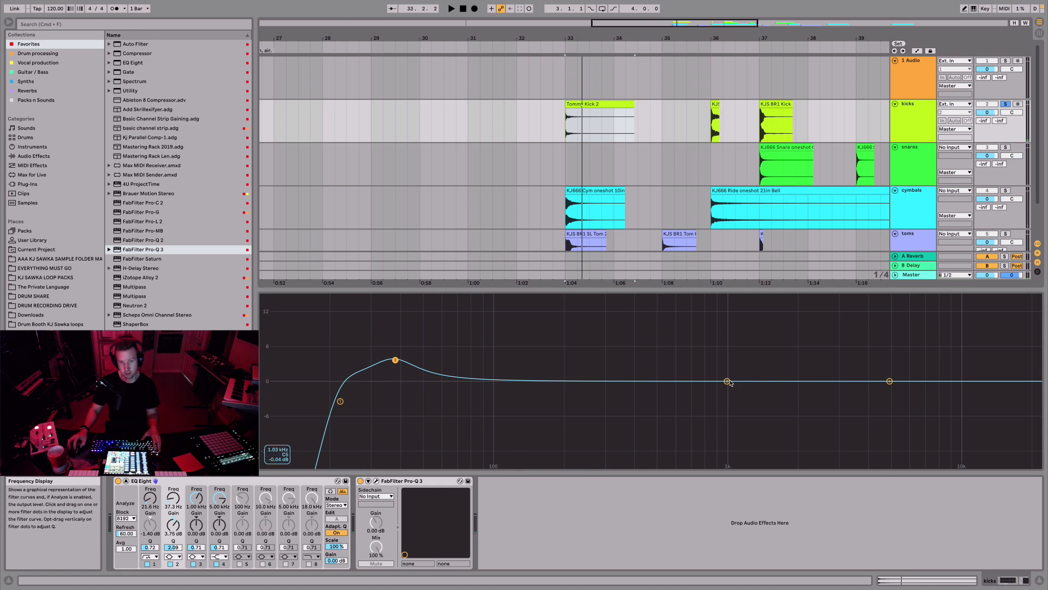
Enable band 3 and set it as a moderate bump of a few dB around 97 Hz.
{"action": "left_click", "coordinate": [450, 8]}
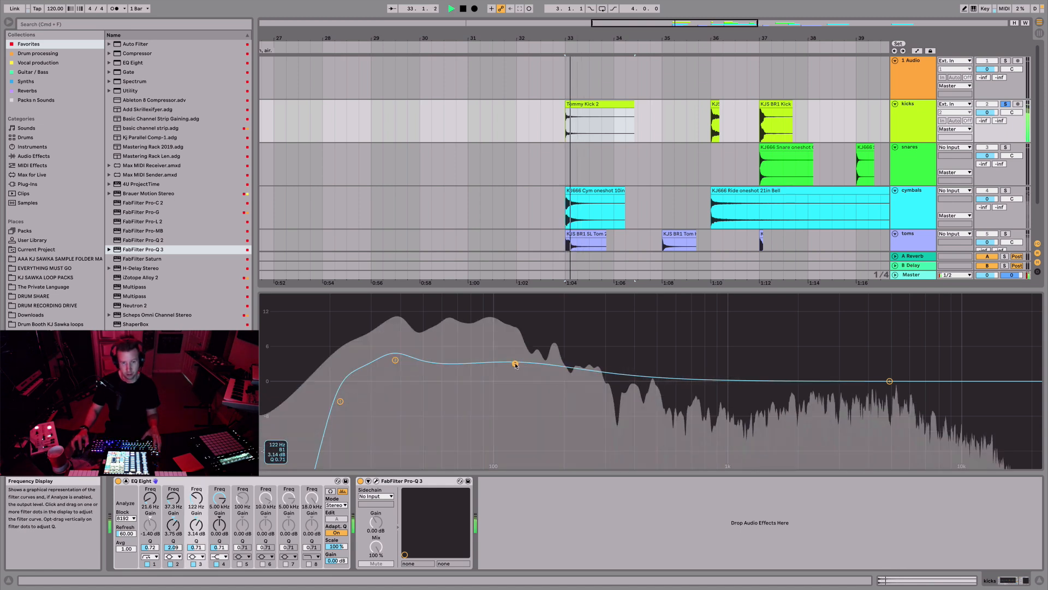
{"action": "left_click_drag", "start_coordinate": [514, 364], "coordinate": [498, 325]}
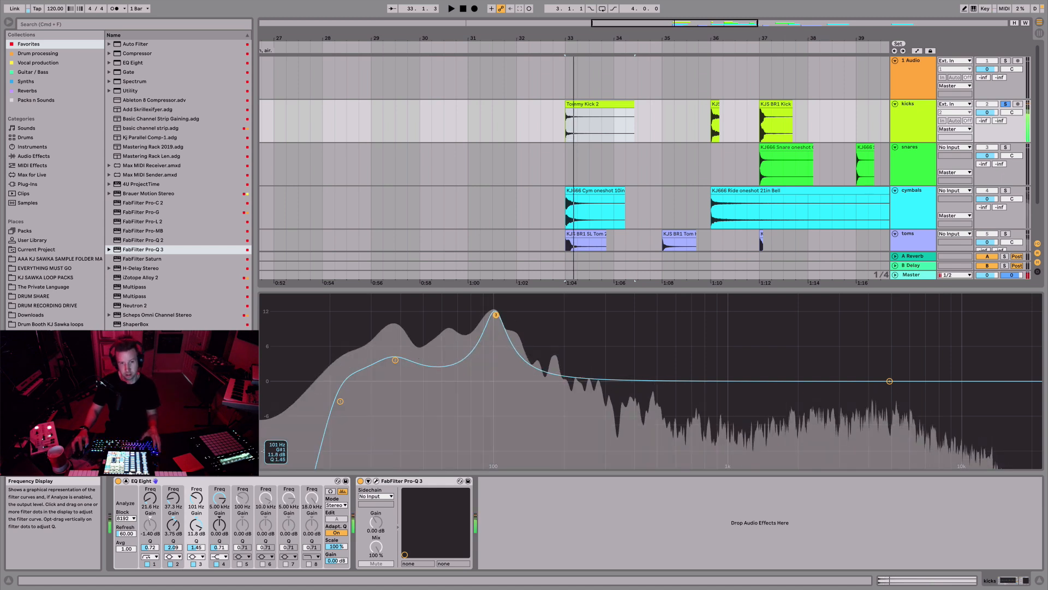
{"action": "left_click_drag", "start_coordinate": [493, 313], "coordinate": [492, 346]}
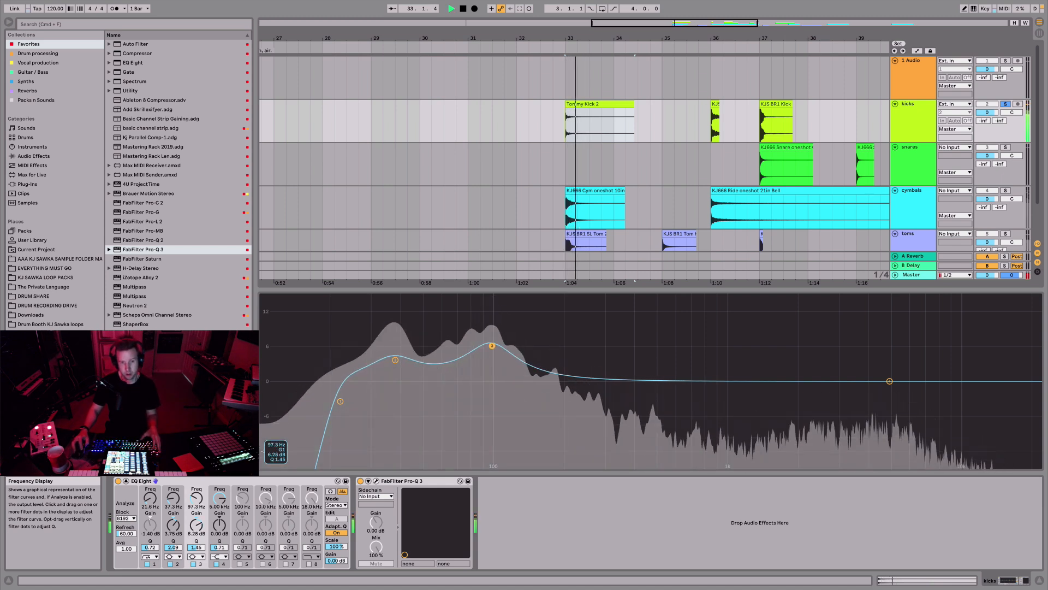
{"action": "left_click_drag", "start_coordinate": [491, 346], "coordinate": [493, 335]}
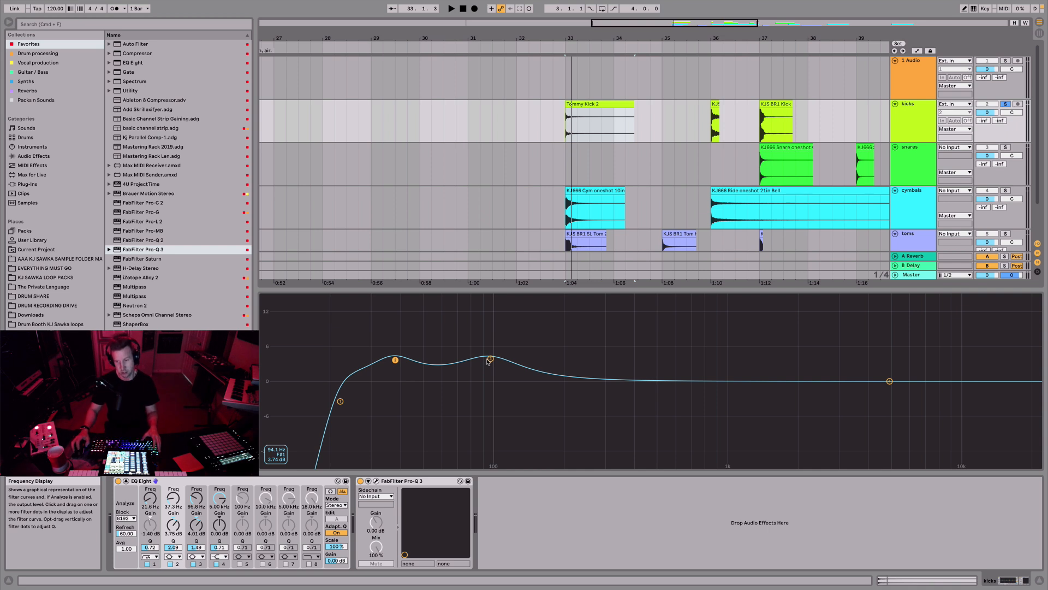
{"action": "left_click_drag", "start_coordinate": [489, 359], "coordinate": [492, 358]}
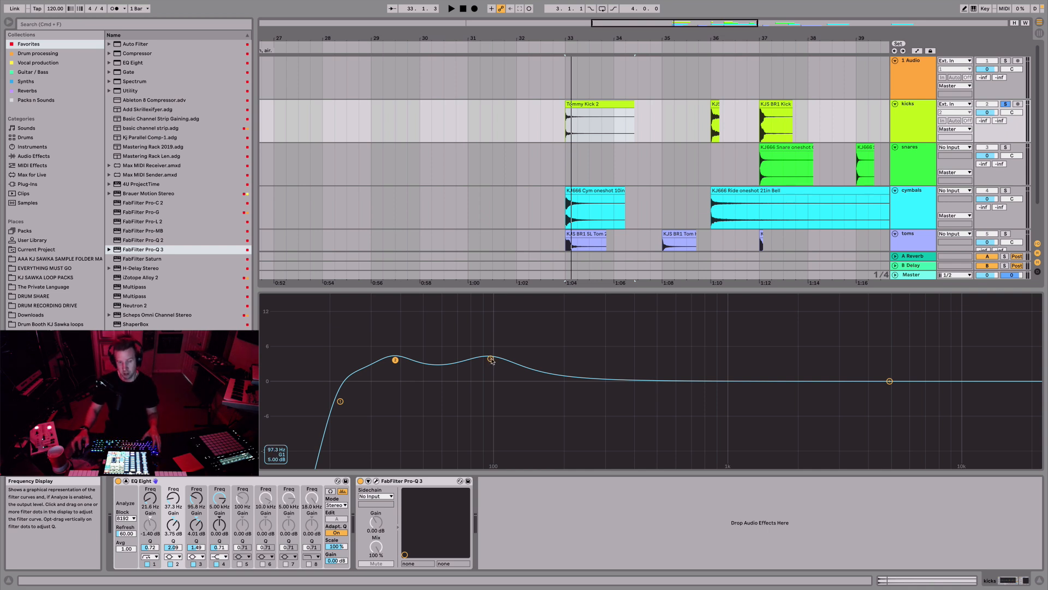
{"action": "left_click_drag", "start_coordinate": [490, 359], "coordinate": [491, 359]}
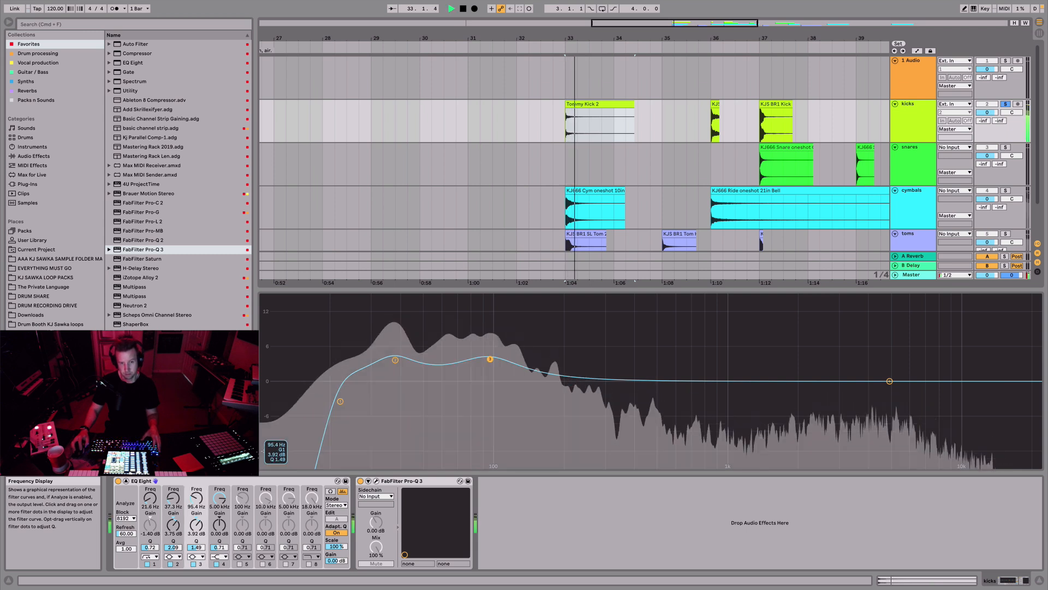
{"action": "left_click_drag", "start_coordinate": [489, 359], "coordinate": [491, 325]}
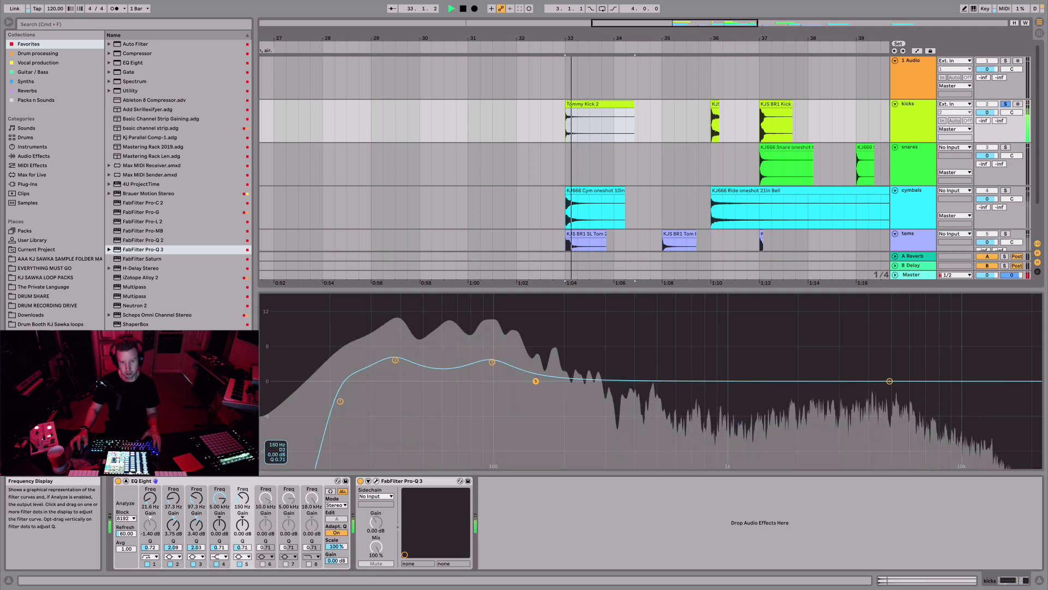
Boost band 4 hard and sweep it from ~150 Hz up through 370 Hz toward 1 kHz.
{"action": "left_click_drag", "start_coordinate": [535, 380], "coordinate": [584, 365]}
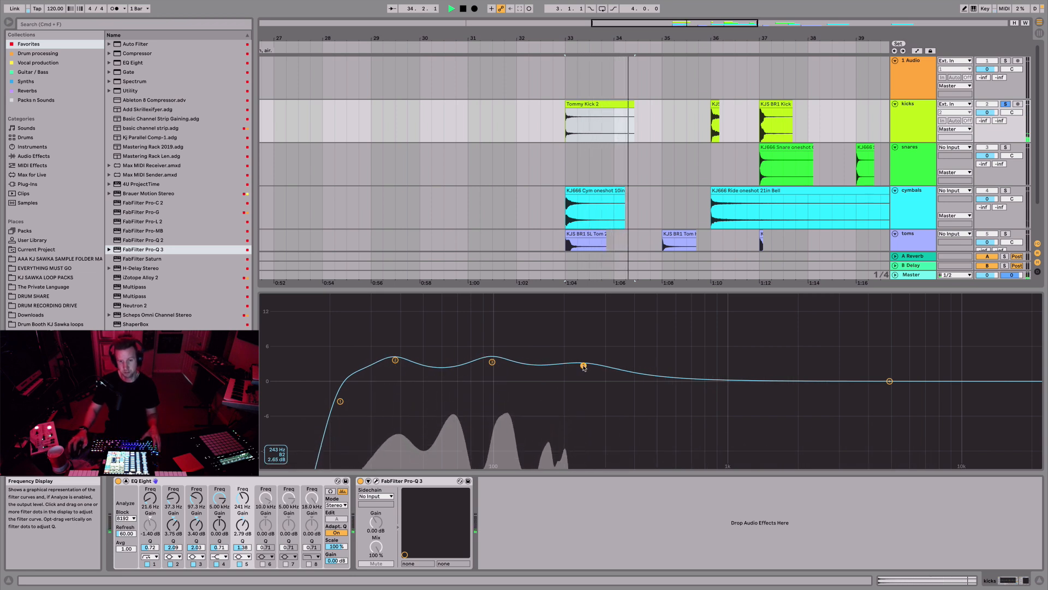
{"action": "left_click_drag", "start_coordinate": [582, 366], "coordinate": [579, 347]}
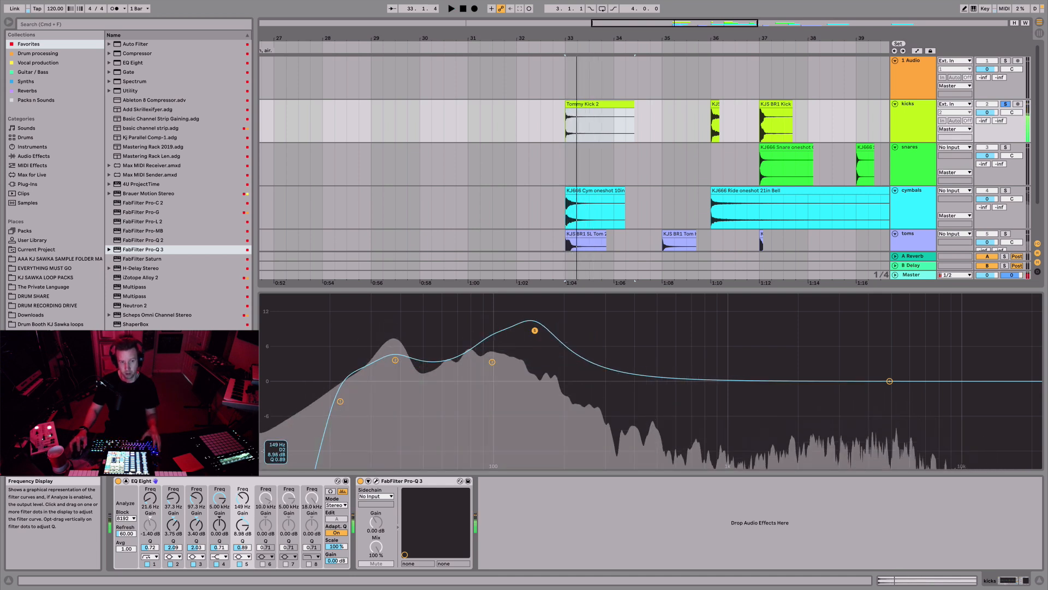
{"action": "left_click_drag", "start_coordinate": [534, 330], "coordinate": [530, 335]}
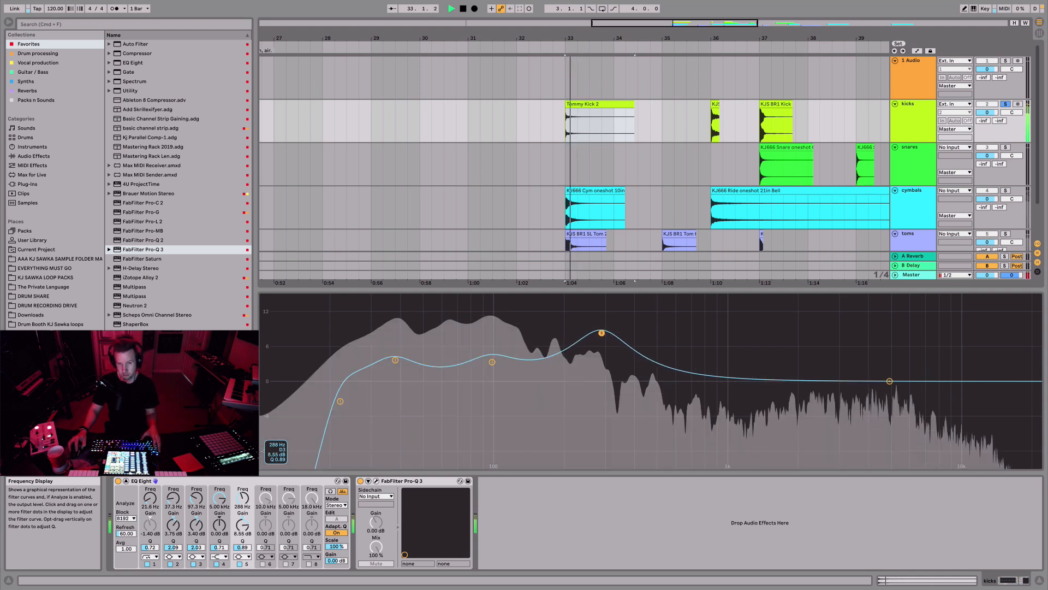
{"action": "left_click_drag", "start_coordinate": [600, 331], "coordinate": [627, 334]}
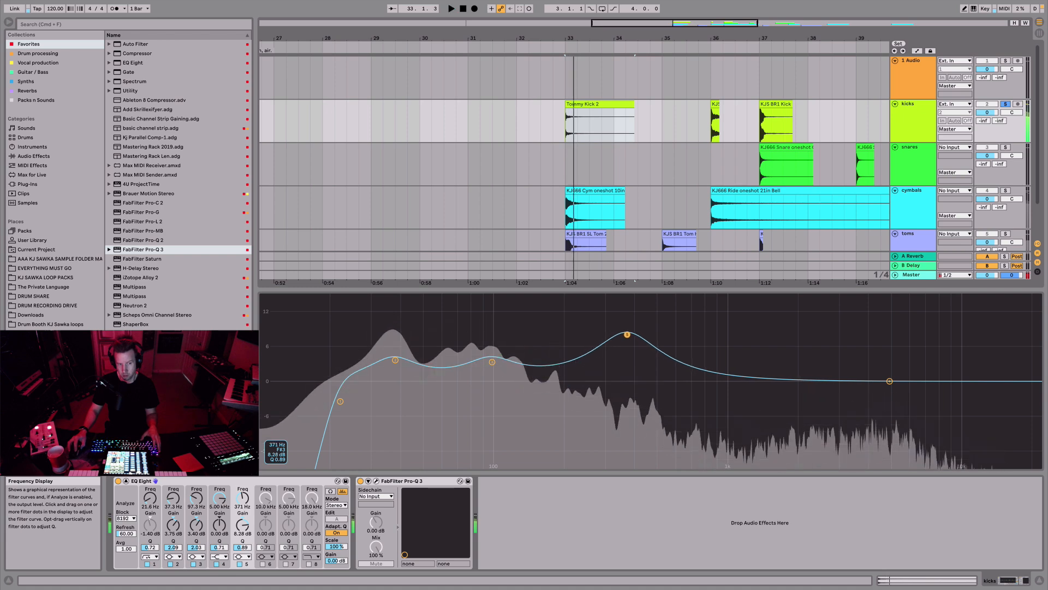
{"action": "left_click_drag", "start_coordinate": [627, 334], "coordinate": [648, 338]}
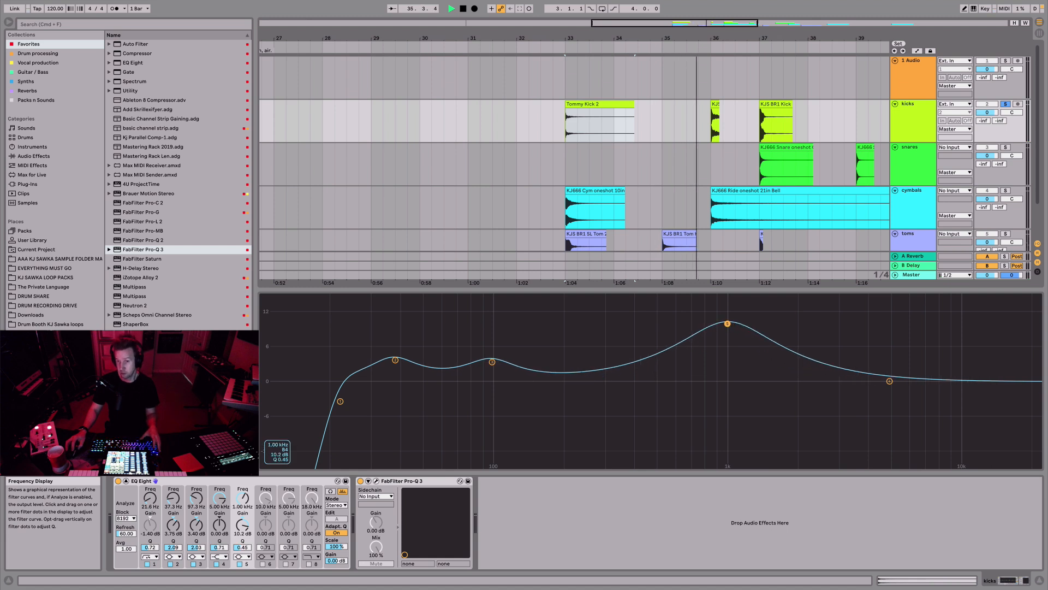
Bring the boost back down through 300 and 190 Hz, settling about 4 dB at 204 Hz.
{"action": "left_click_drag", "start_coordinate": [727, 323], "coordinate": [604, 353]}
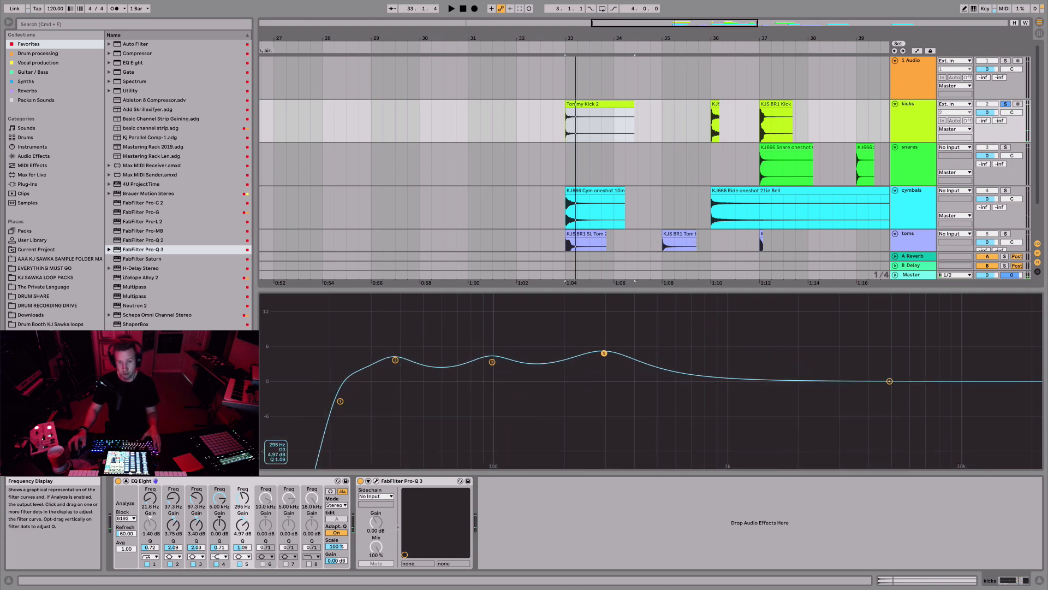
{"action": "left_click_drag", "start_coordinate": [604, 353], "coordinate": [559, 354]}
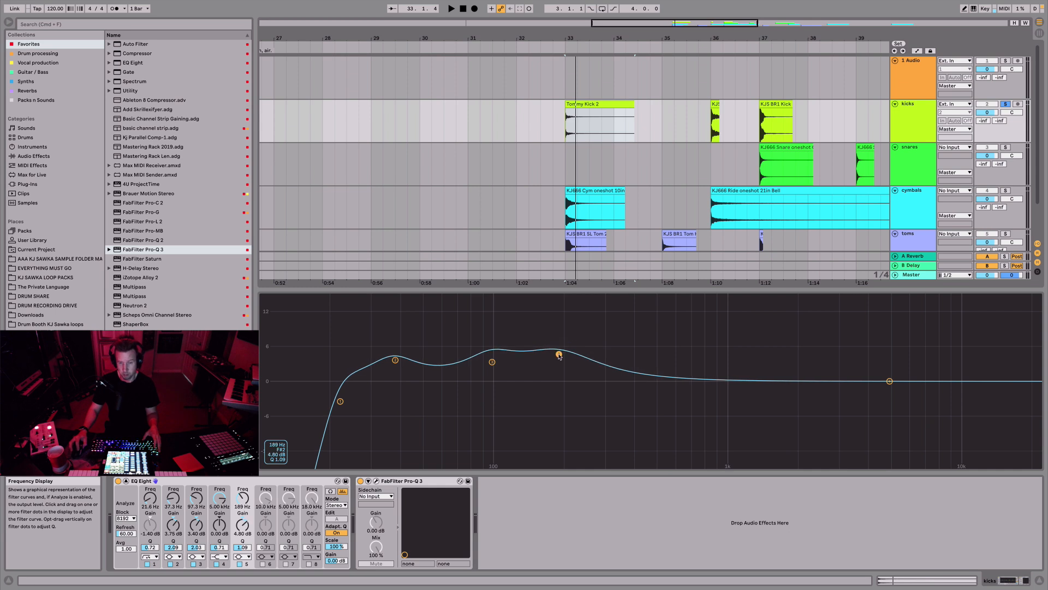
{"action": "left_click_drag", "start_coordinate": [558, 354], "coordinate": [564, 354]}
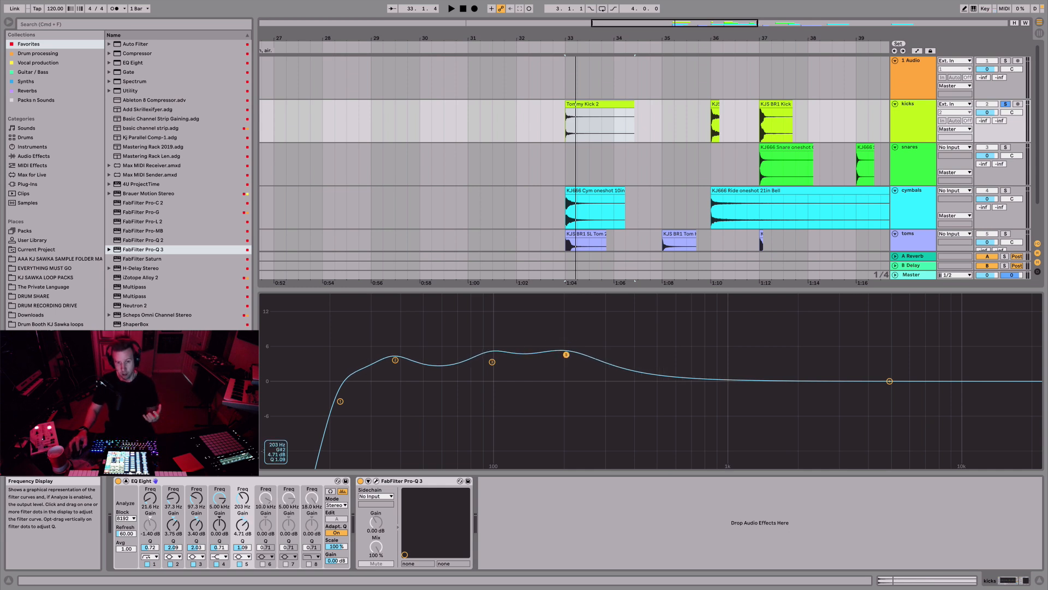
{"action": "left_click_drag", "start_coordinate": [565, 354], "coordinate": [567, 351]}
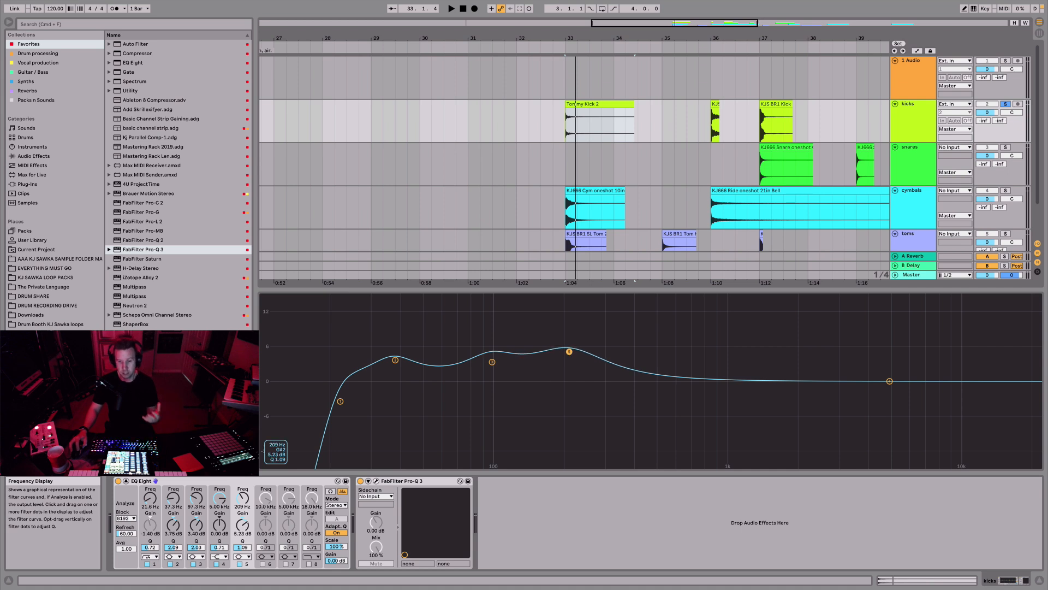
{"action": "left_click_drag", "start_coordinate": [568, 351], "coordinate": [567, 356]}
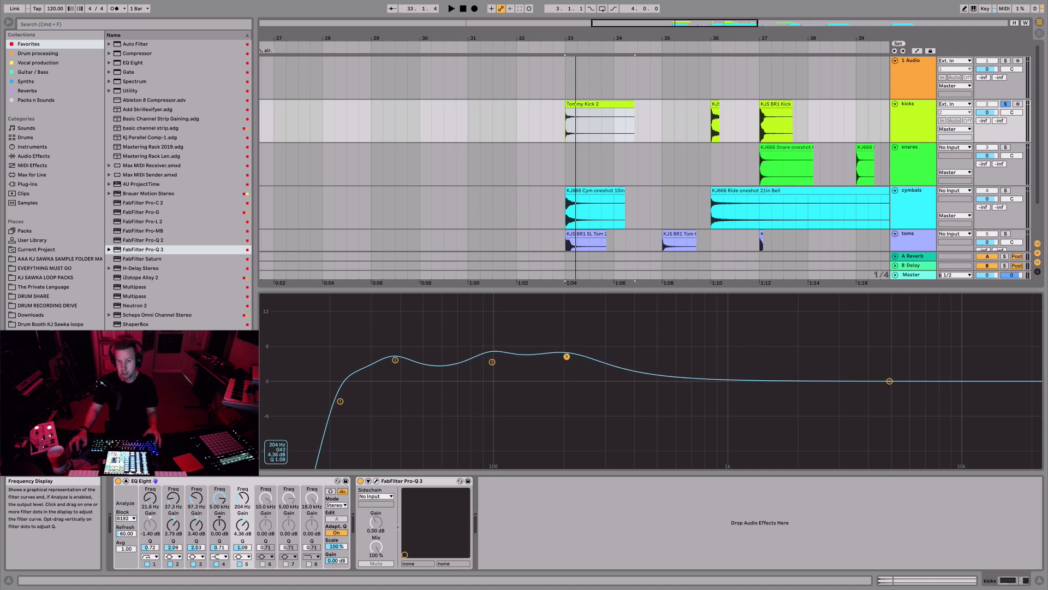
Pull band 4 below the 0 dB line into a cut of about -5 dB near 217 Hz.
{"action": "left_click_drag", "start_coordinate": [566, 356], "coordinate": [570, 387]}
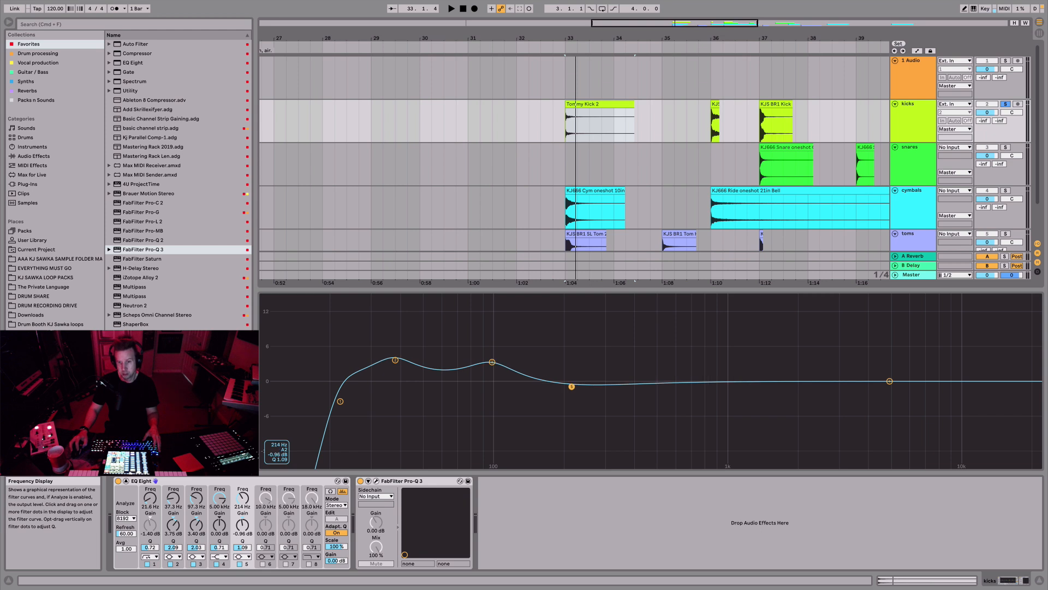
{"action": "left_click_drag", "start_coordinate": [571, 386], "coordinate": [574, 387]}
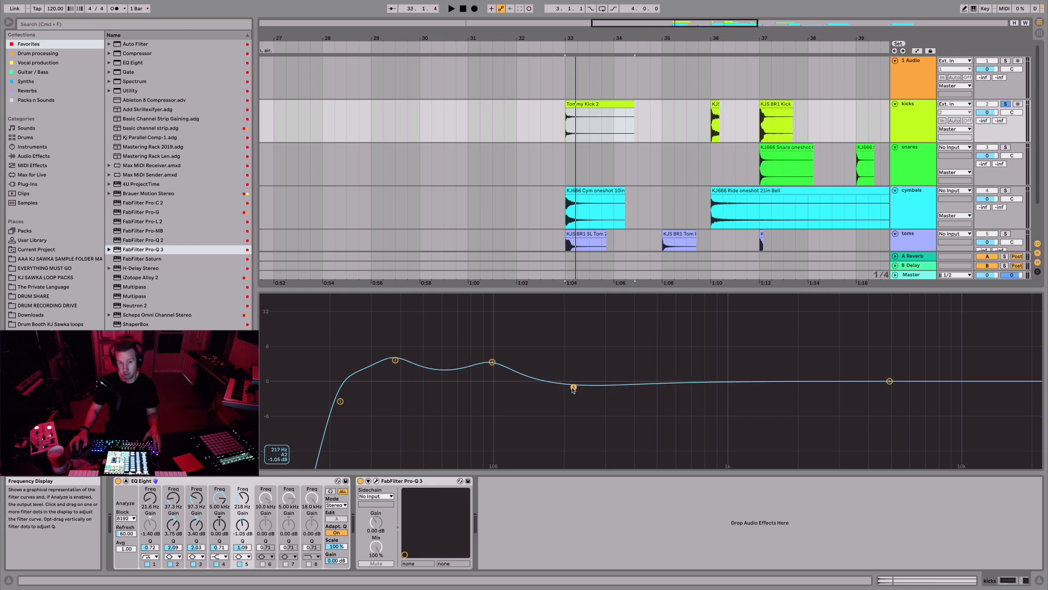
{"action": "left_click_drag", "start_coordinate": [573, 387], "coordinate": [571, 390]}
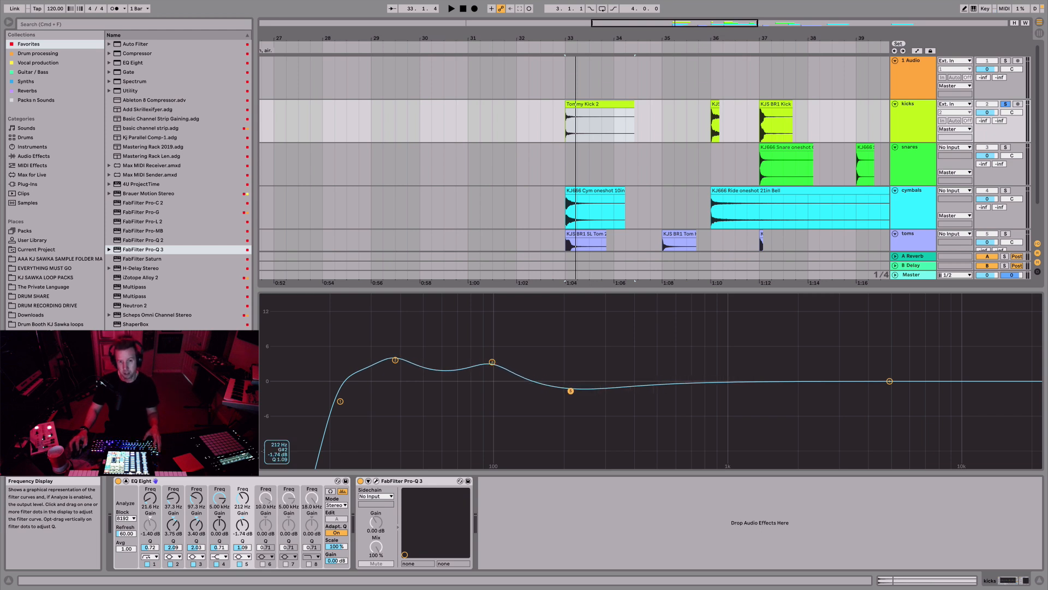
{"action": "left_click_drag", "start_coordinate": [570, 390], "coordinate": [570, 409]}
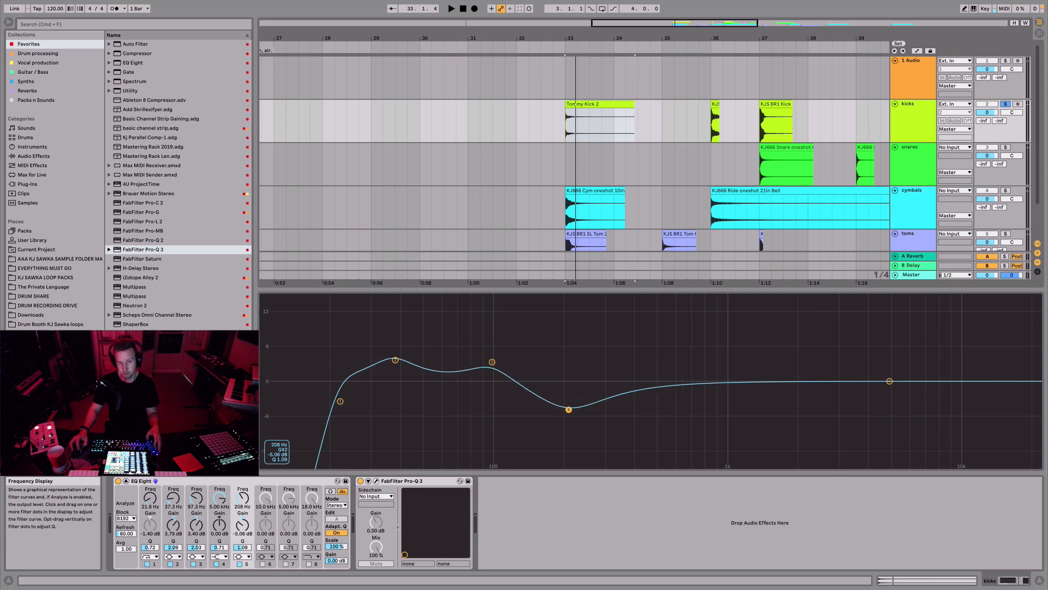
Narrow the cut, shift it through 218–240 Hz and carve it deep around 287 Hz.
{"action": "left_click_drag", "start_coordinate": [568, 408], "coordinate": [583, 400]}
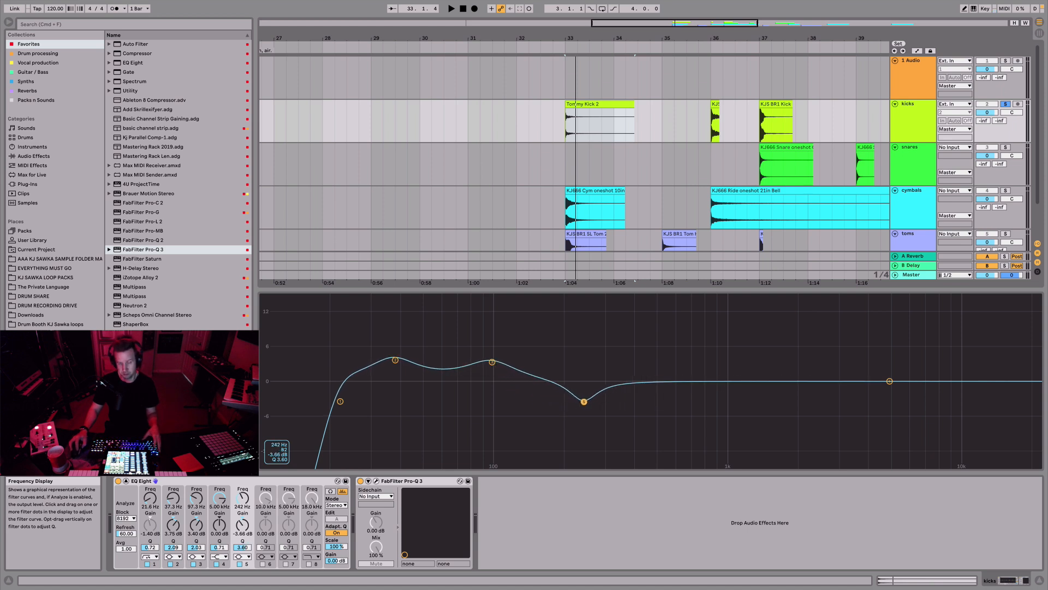
{"action": "left_click_drag", "start_coordinate": [582, 401], "coordinate": [570, 404]}
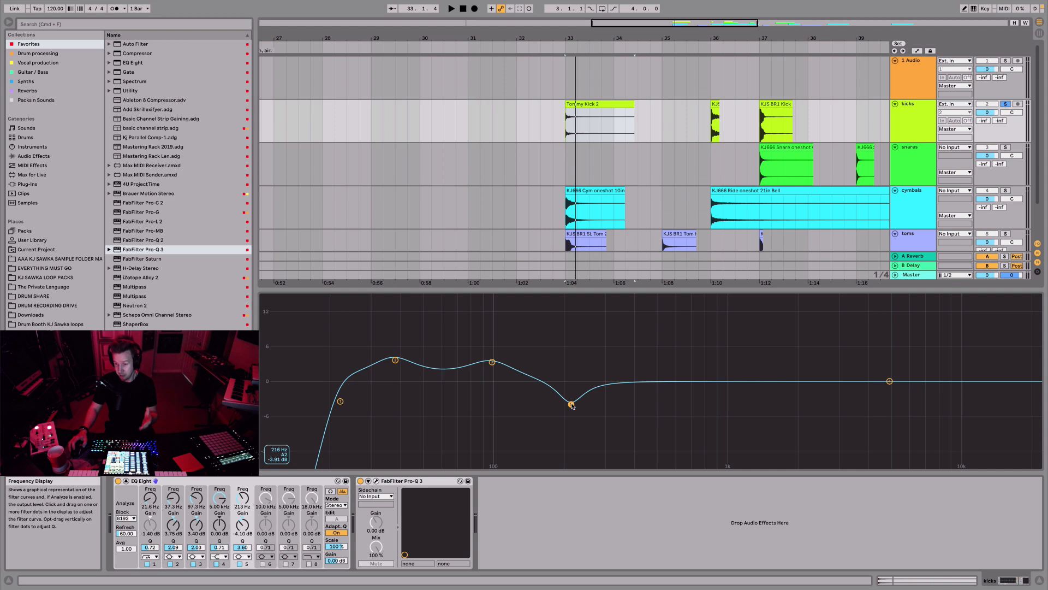
{"action": "left_click_drag", "start_coordinate": [571, 404], "coordinate": [569, 404]}
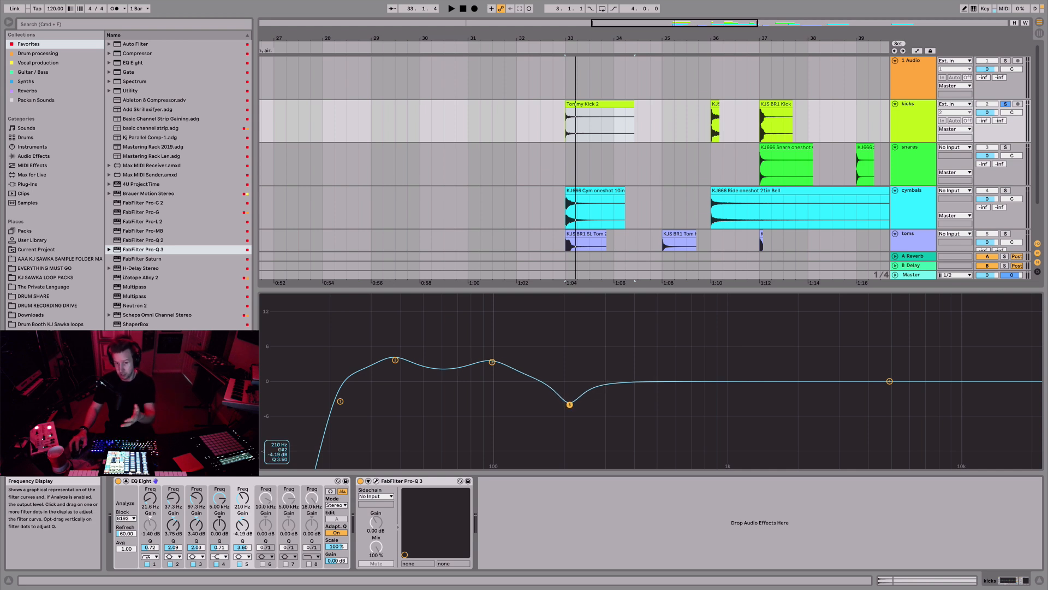
{"action": "left_click_drag", "start_coordinate": [569, 404], "coordinate": [569, 422]}
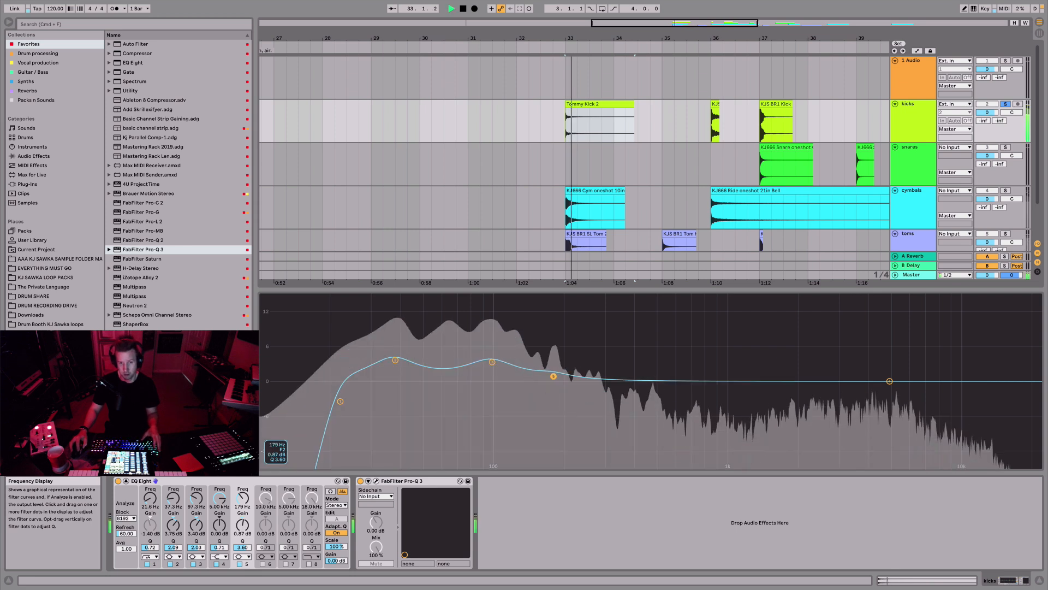
{"action": "left_click_drag", "start_coordinate": [553, 377], "coordinate": [573, 463]}
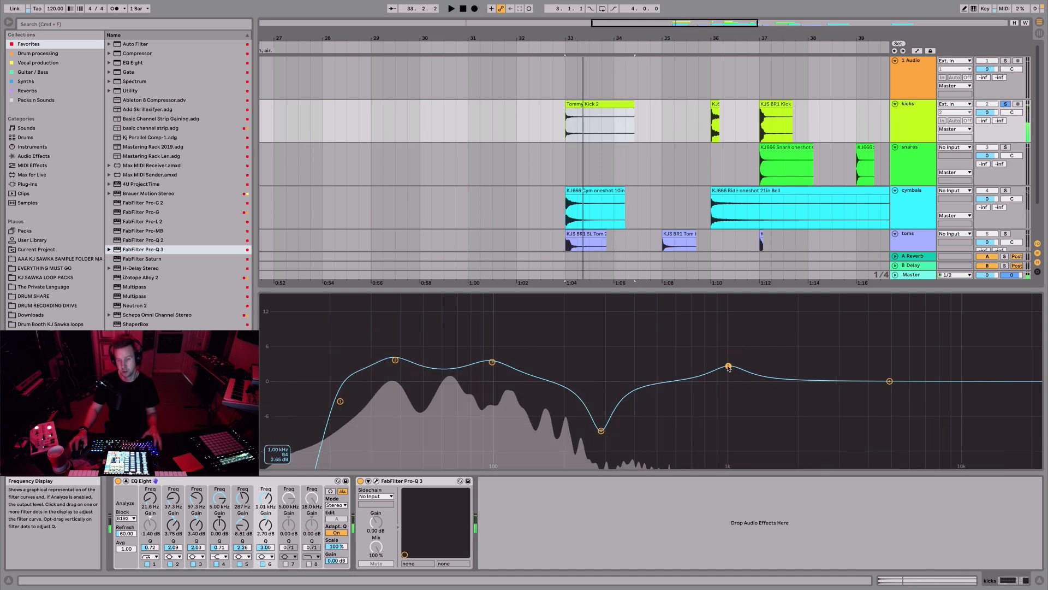
Set a high shelf lifting about 6 dB above ~6 kHz and nudge the 37 Hz boost up.
{"action": "left_click_drag", "start_coordinate": [727, 367], "coordinate": [728, 358]}
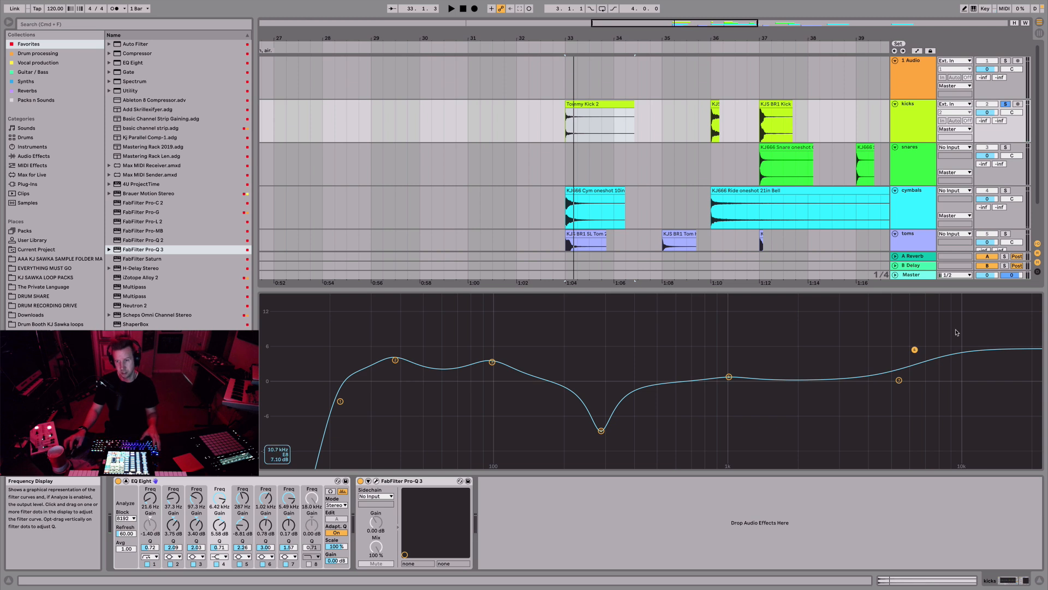
{"action": "left_click_drag", "start_coordinate": [914, 349], "coordinate": [908, 347]}
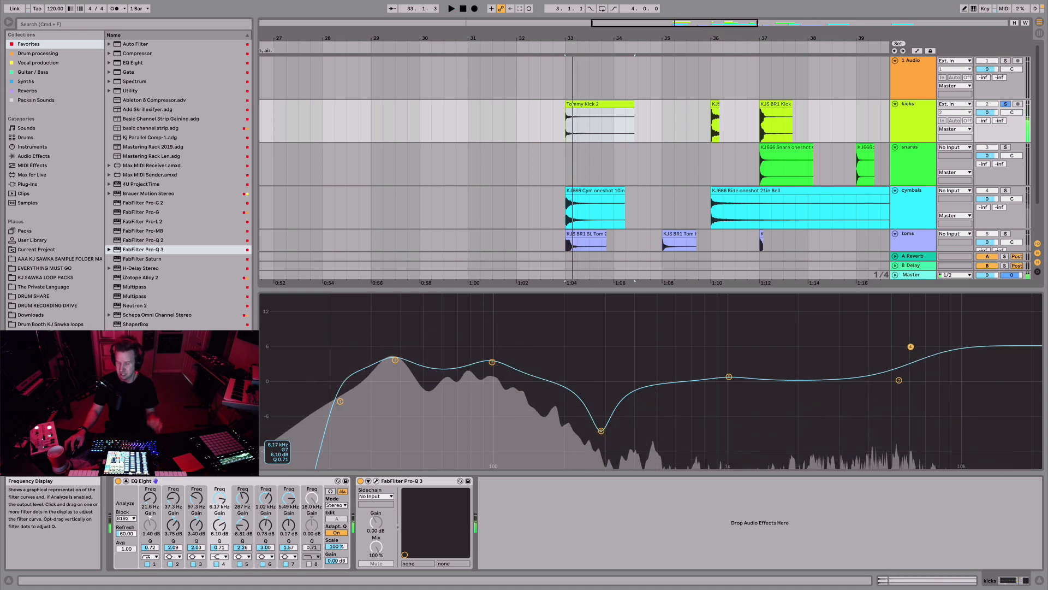
{"action": "left_click_drag", "start_coordinate": [911, 346], "coordinate": [910, 347]}
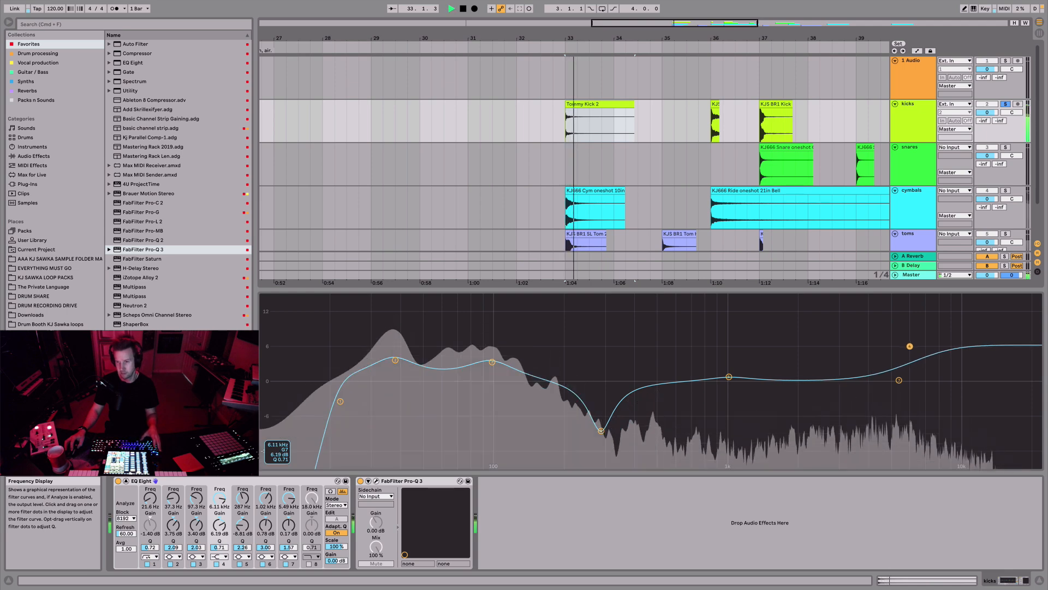
{"action": "left_click_drag", "start_coordinate": [910, 346], "coordinate": [871, 331]}
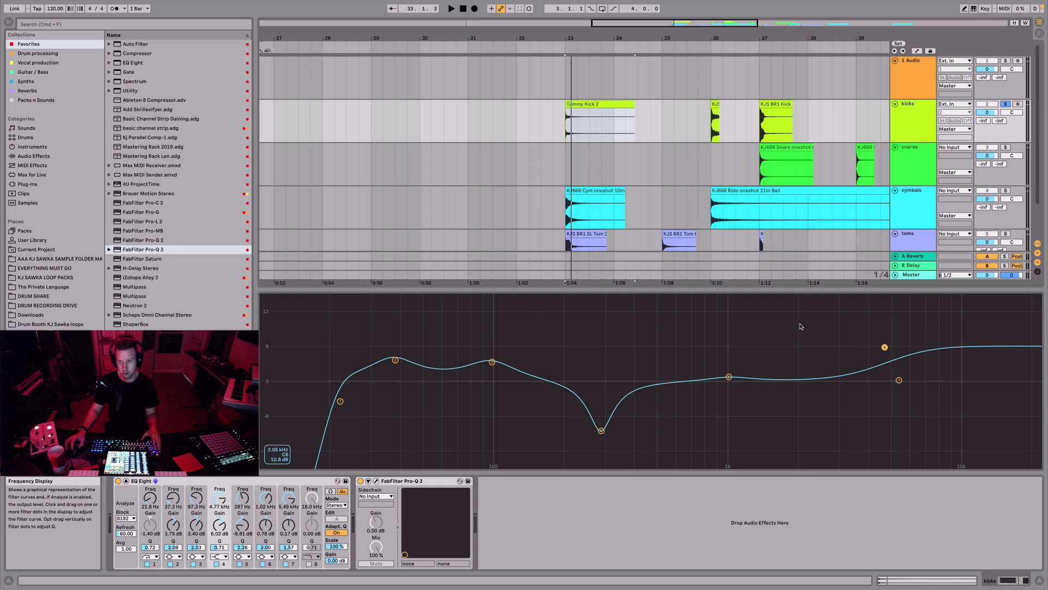
{"action": "left_click_drag", "start_coordinate": [395, 359], "coordinate": [394, 349]}
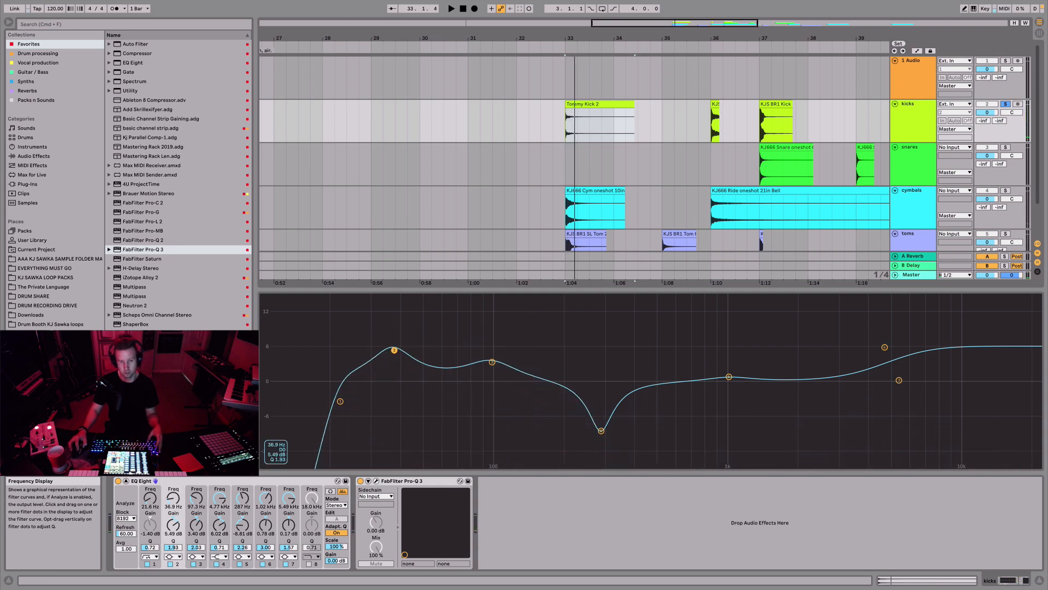
{"action": "left_click_drag", "start_coordinate": [394, 349], "coordinate": [394, 346]}
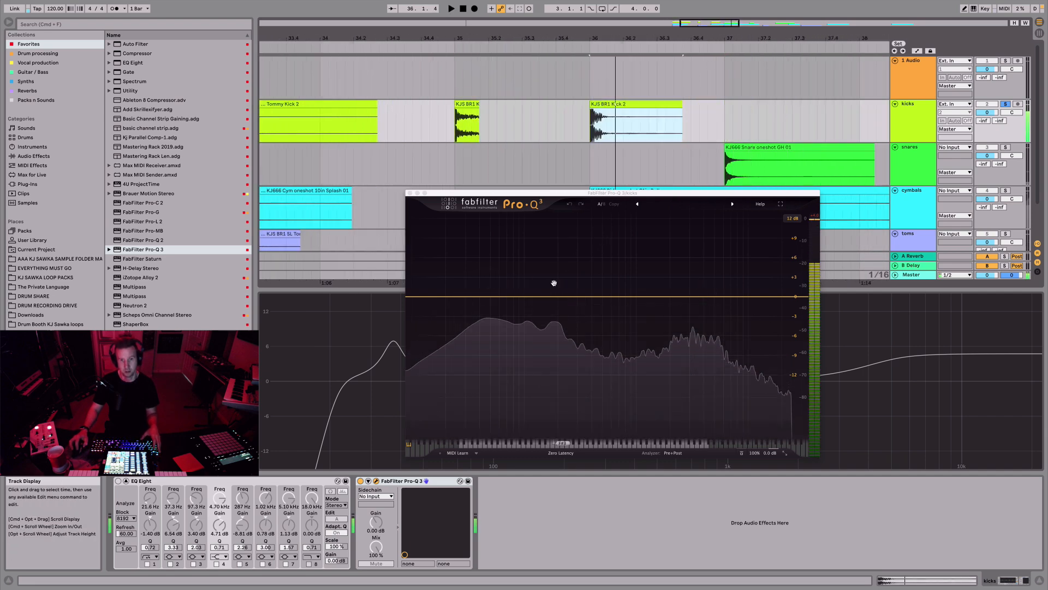
Add a Pro-Q 3 low band and leave a bell boost of a few dB on the ~50 Hz fundamental.
{"action": "left_click", "coordinate": [556, 288]}
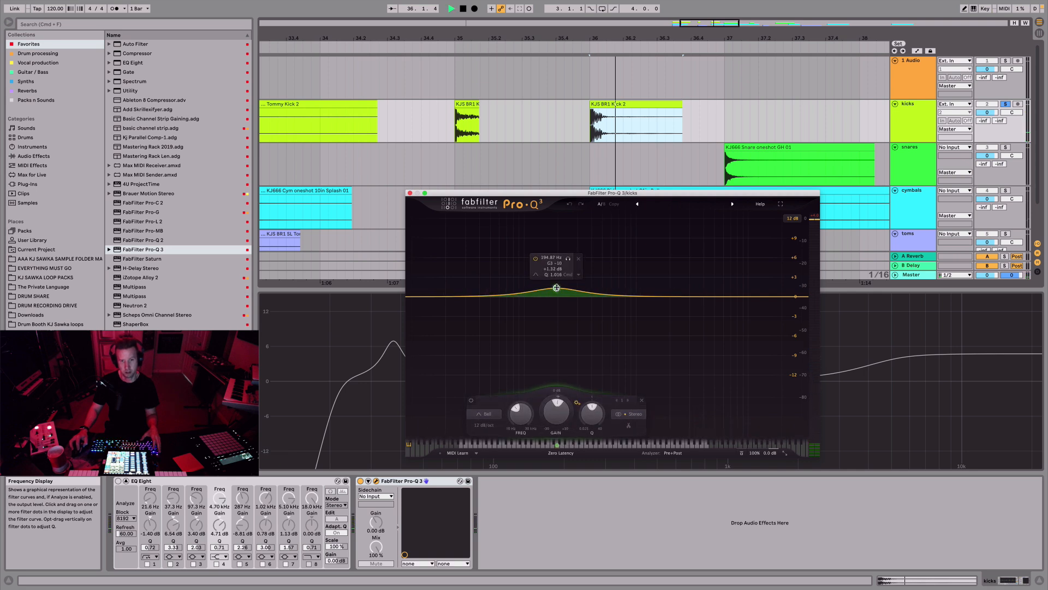
{"action": "left_click_drag", "start_coordinate": [555, 288], "coordinate": [556, 270]}
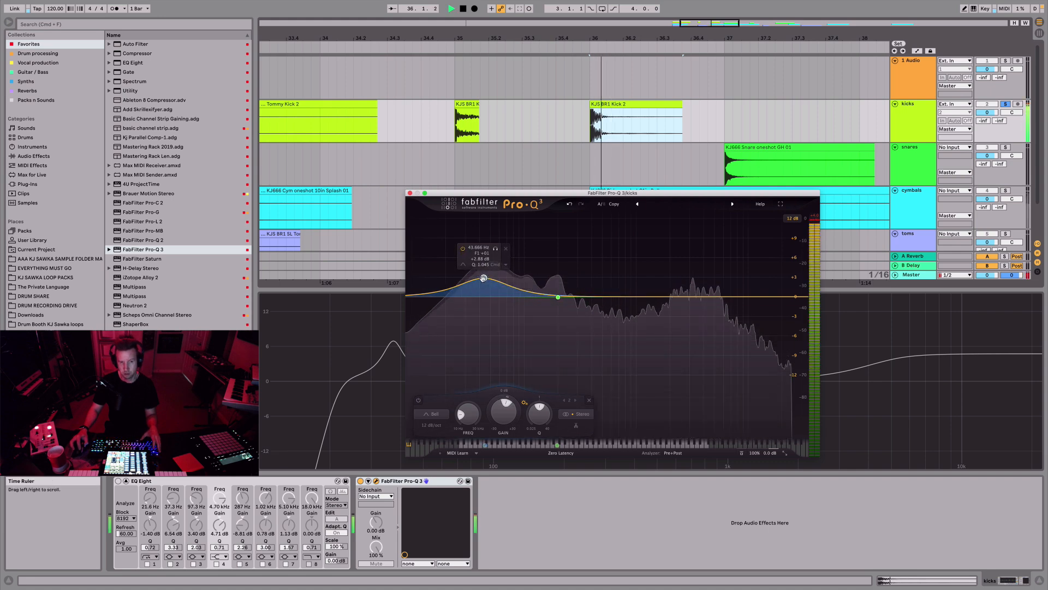
{"action": "left_click_drag", "start_coordinate": [484, 277], "coordinate": [486, 290]}
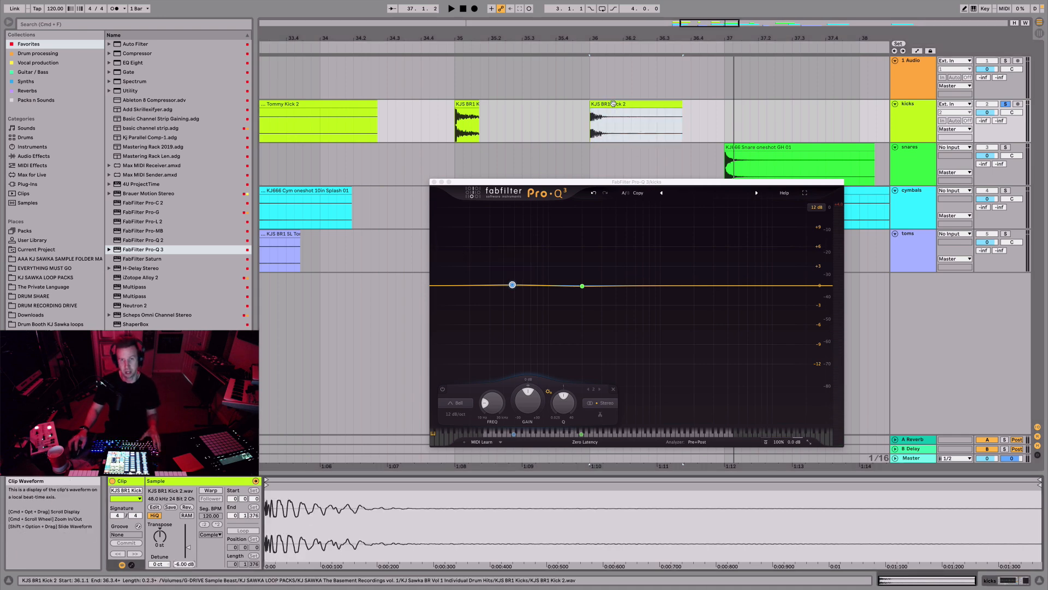
{"action": "left_click_drag", "start_coordinate": [512, 285], "coordinate": [511, 260]}
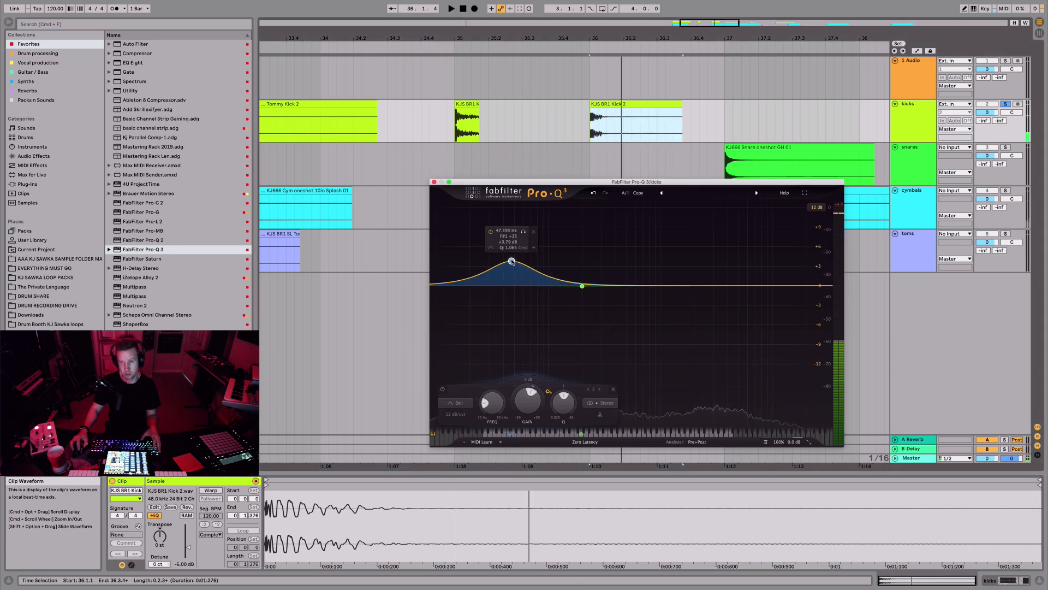
{"action": "left_click_drag", "start_coordinate": [511, 261], "coordinate": [513, 237]}
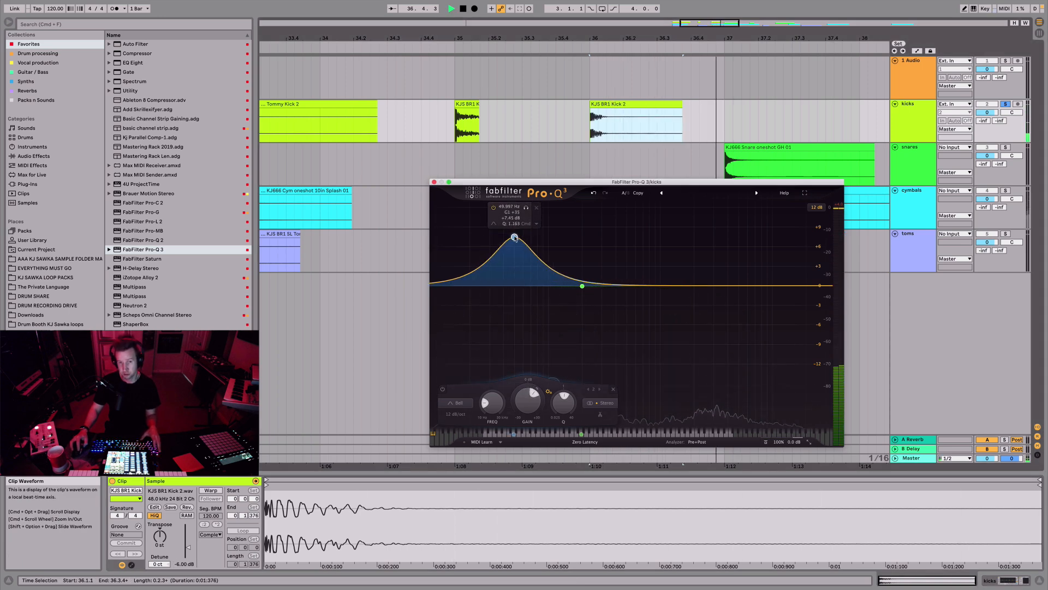
{"action": "left_click_drag", "start_coordinate": [513, 237], "coordinate": [514, 219]}
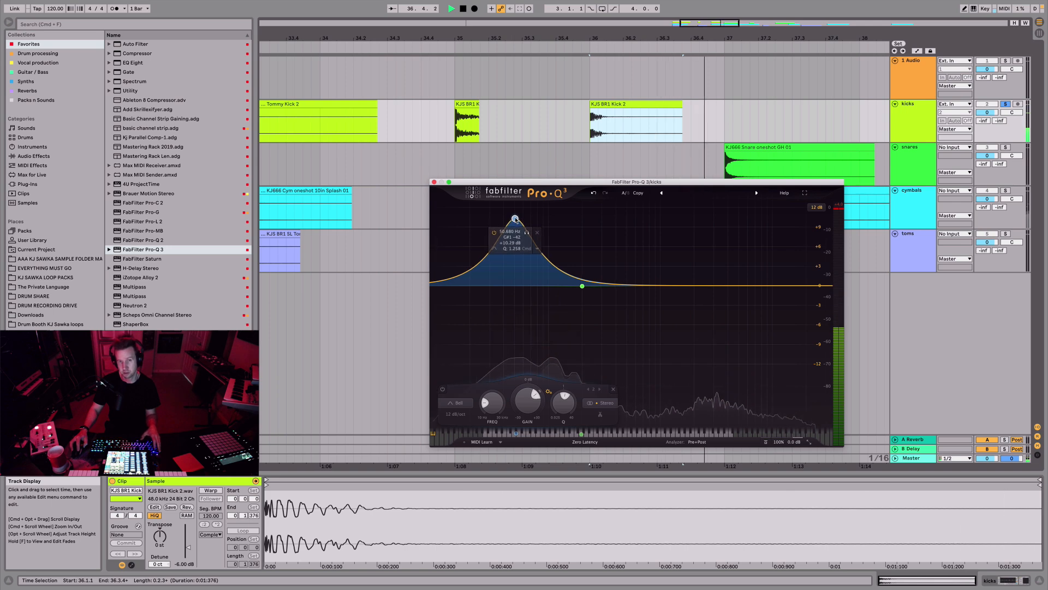
{"action": "left_click_drag", "start_coordinate": [514, 219], "coordinate": [516, 267]}
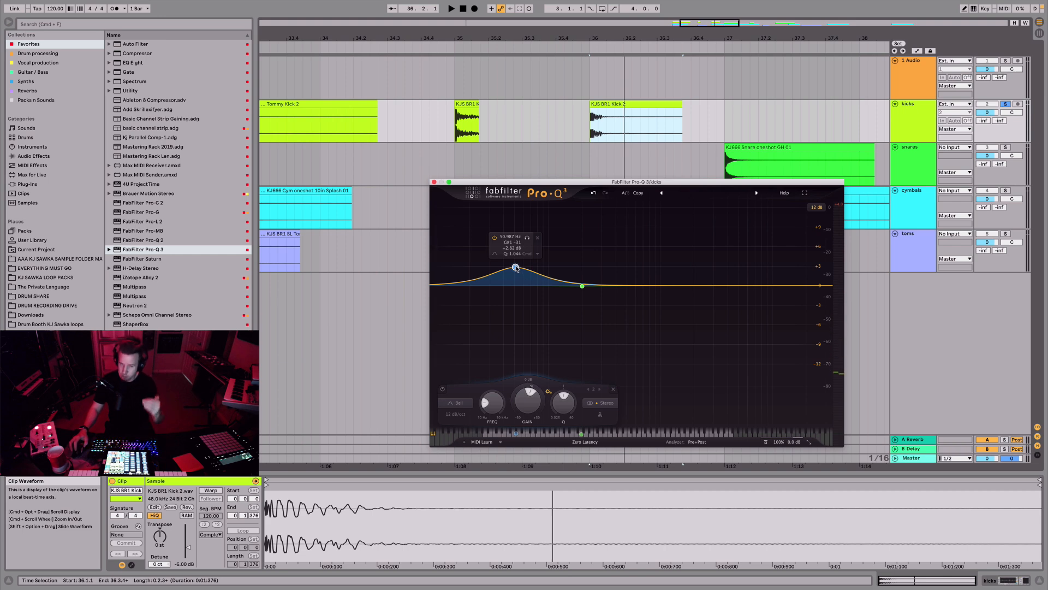
Add a narrow low-mid mud cut and a band near 3–5 kHz set to High Shelf.
{"action": "left_click", "coordinate": [581, 286]}
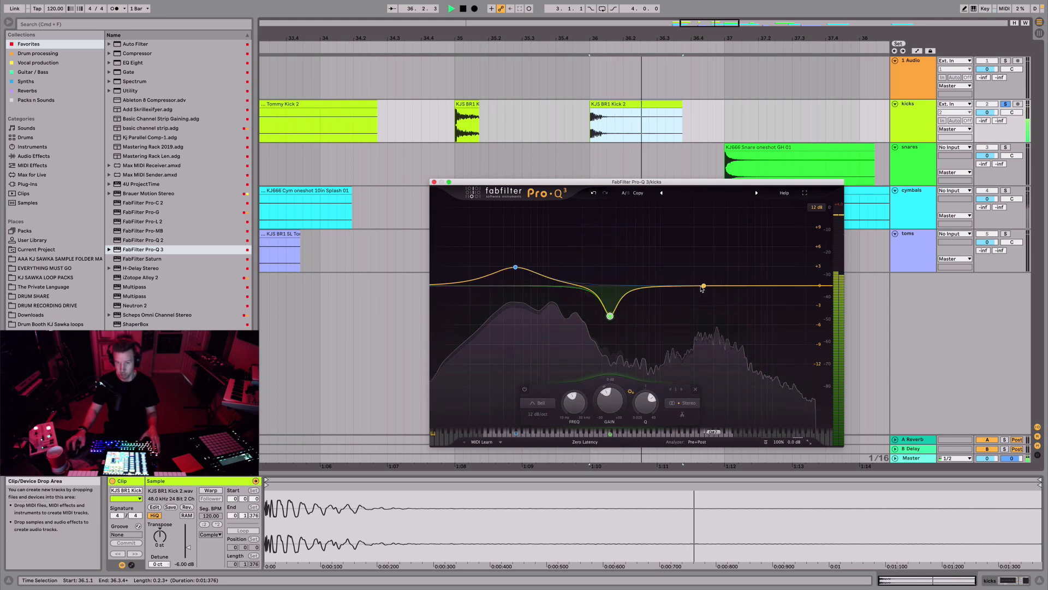
{"action": "left_click_drag", "start_coordinate": [702, 285], "coordinate": [717, 252]}
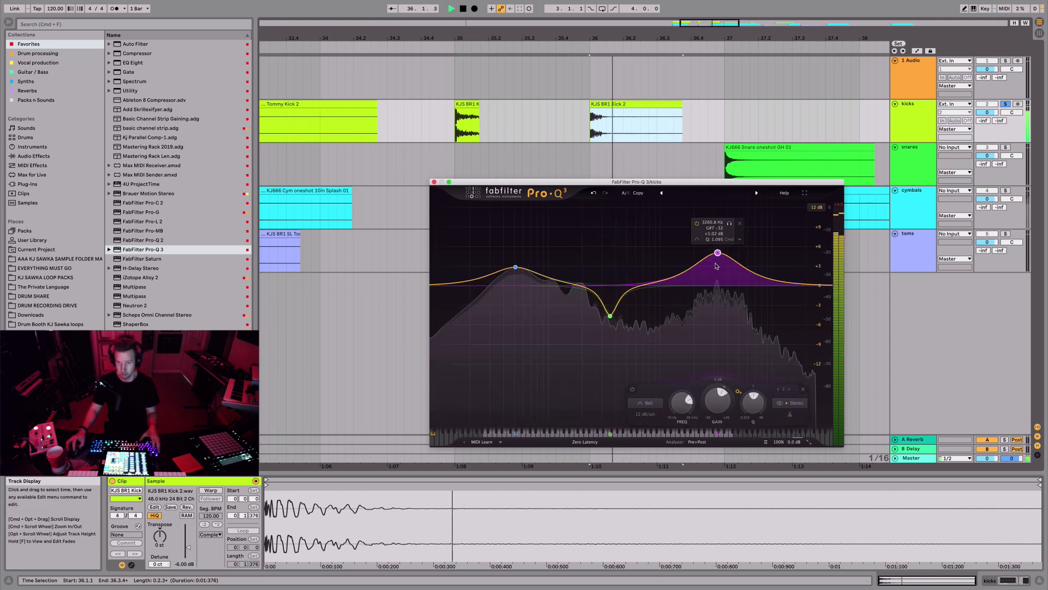
{"action": "left_click_drag", "start_coordinate": [717, 252], "coordinate": [718, 274]}
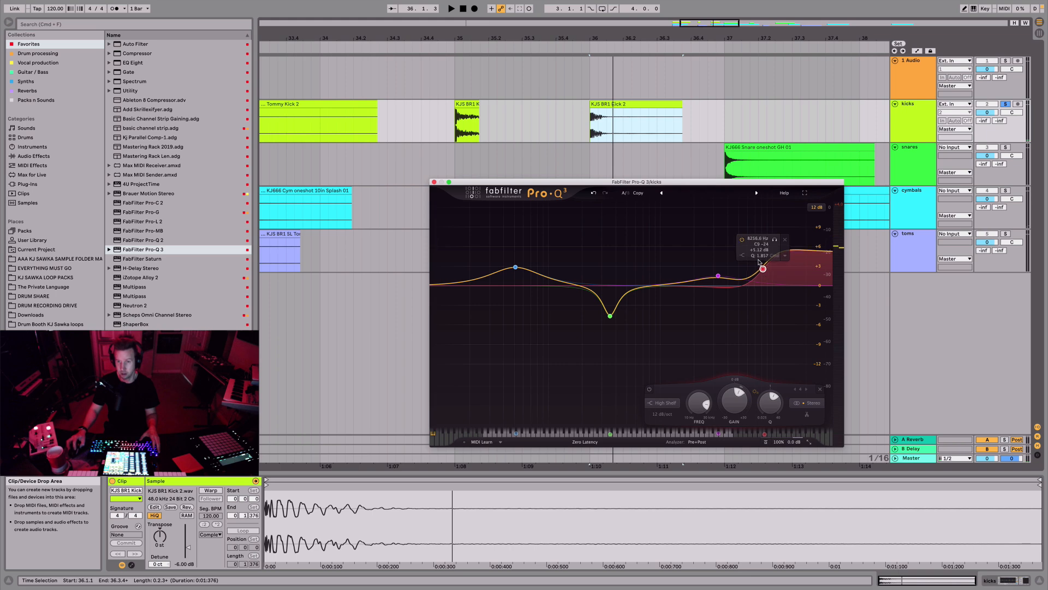
Crank the air shelf up near +15 dB, then ease it back to about +7 dB.
{"action": "left_click_drag", "start_coordinate": [761, 269], "coordinate": [746, 264]}
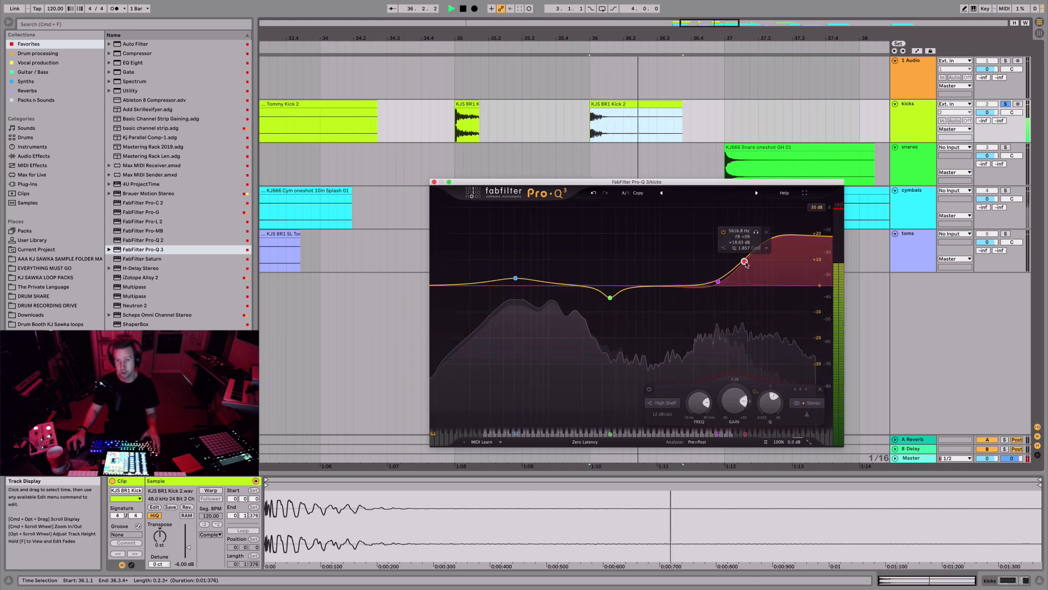
{"action": "left_click_drag", "start_coordinate": [743, 261], "coordinate": [742, 264]}
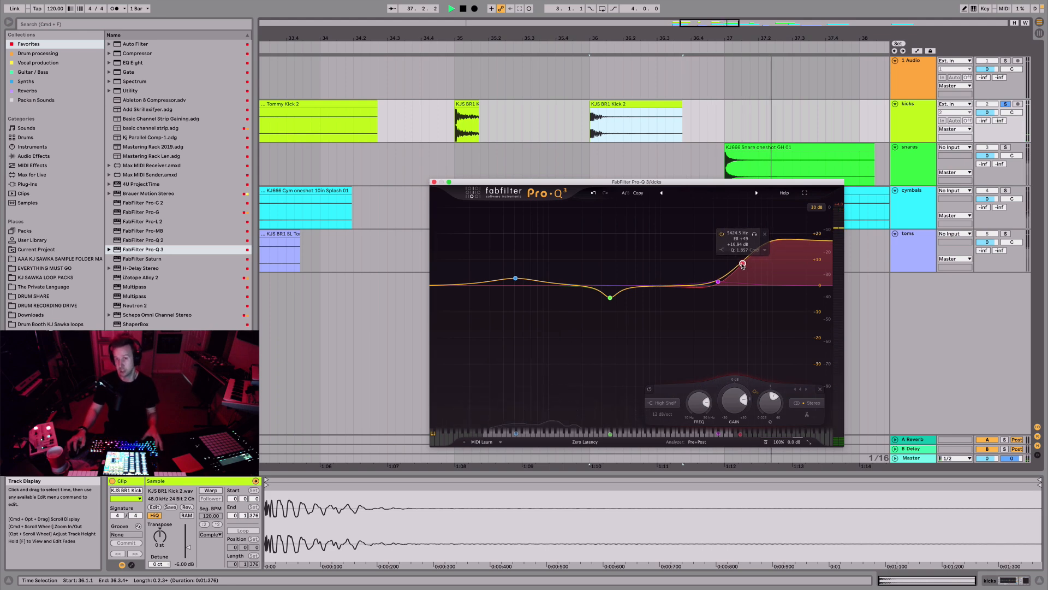
{"action": "left_click_drag", "start_coordinate": [743, 263], "coordinate": [740, 261]}
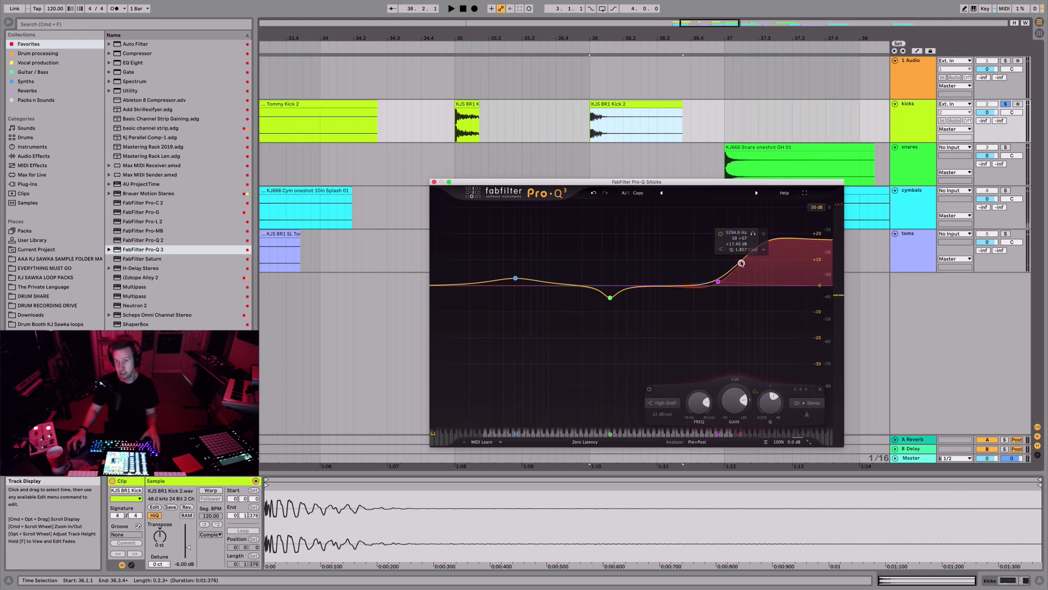
{"action": "left_click_drag", "start_coordinate": [740, 263], "coordinate": [741, 276]}
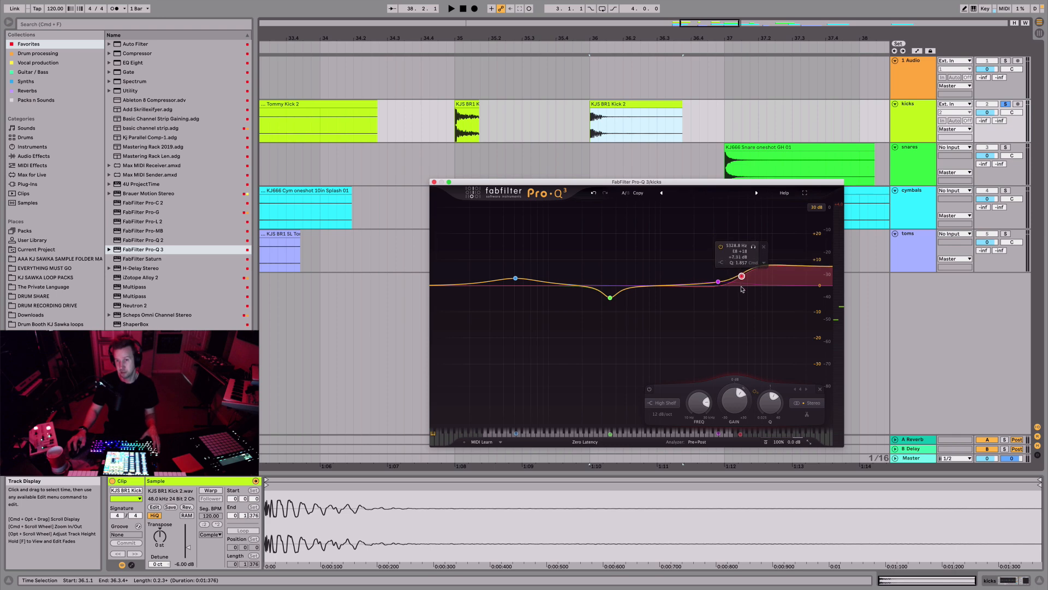
{"action": "left_click_drag", "start_coordinate": [740, 275], "coordinate": [737, 274]}
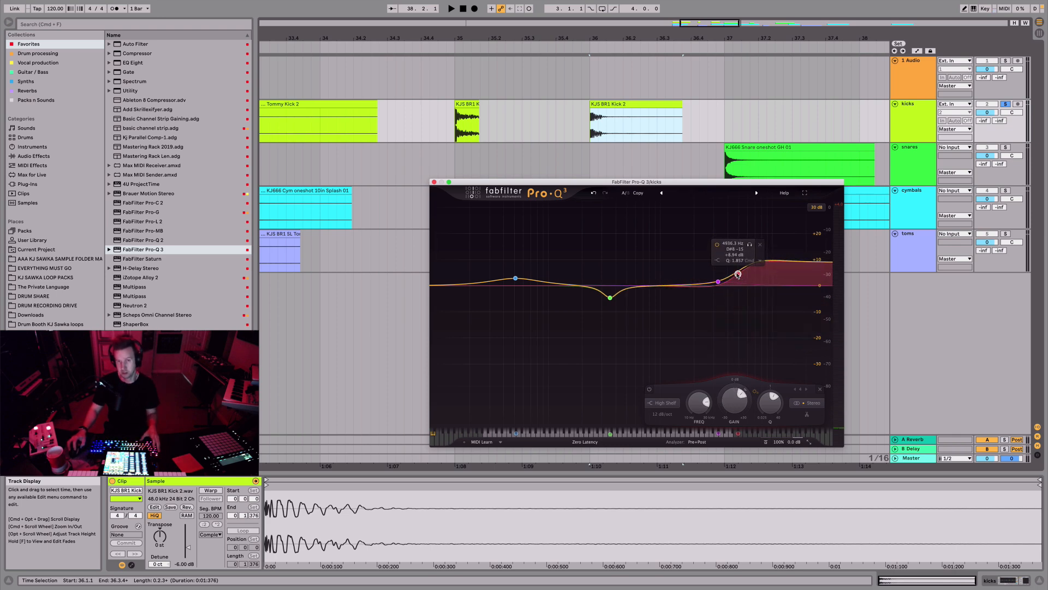
{"action": "left_click_drag", "start_coordinate": [737, 273], "coordinate": [731, 264]}
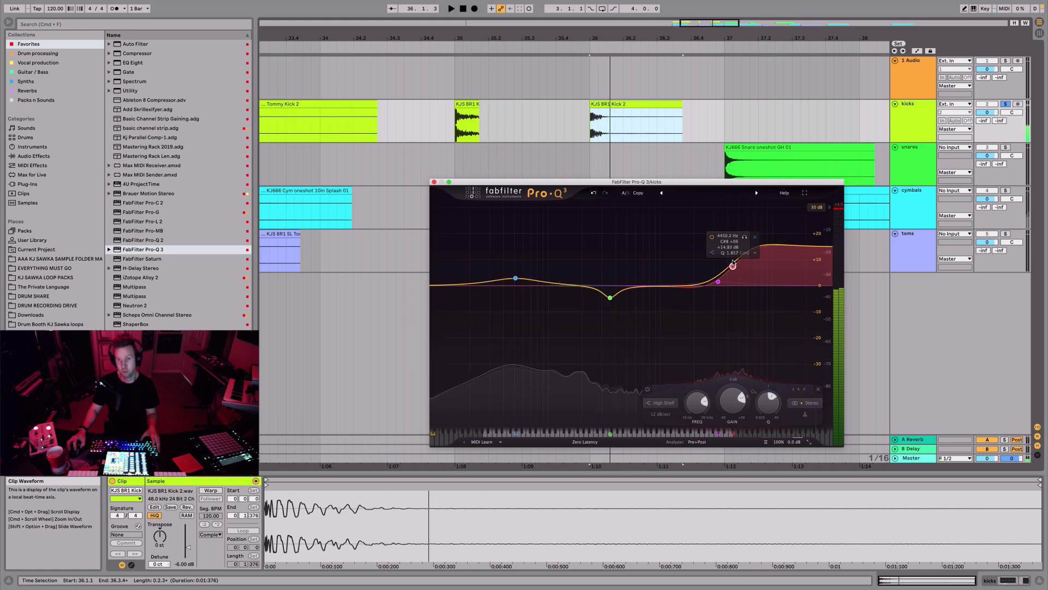
{"action": "left_click_drag", "start_coordinate": [731, 264], "coordinate": [718, 281]}
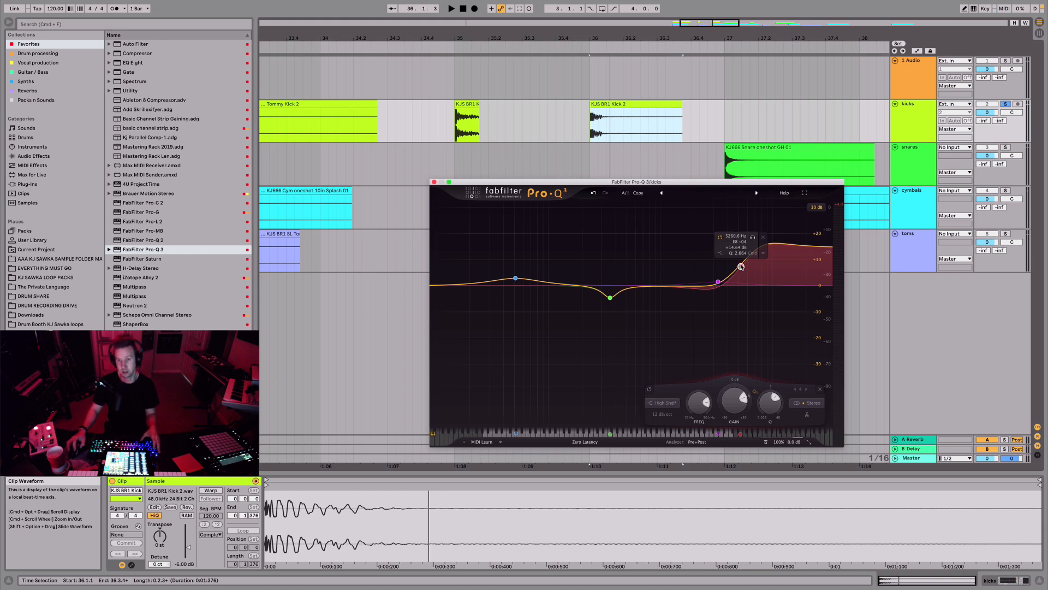
{"action": "left_click_drag", "start_coordinate": [741, 266], "coordinate": [739, 275]}
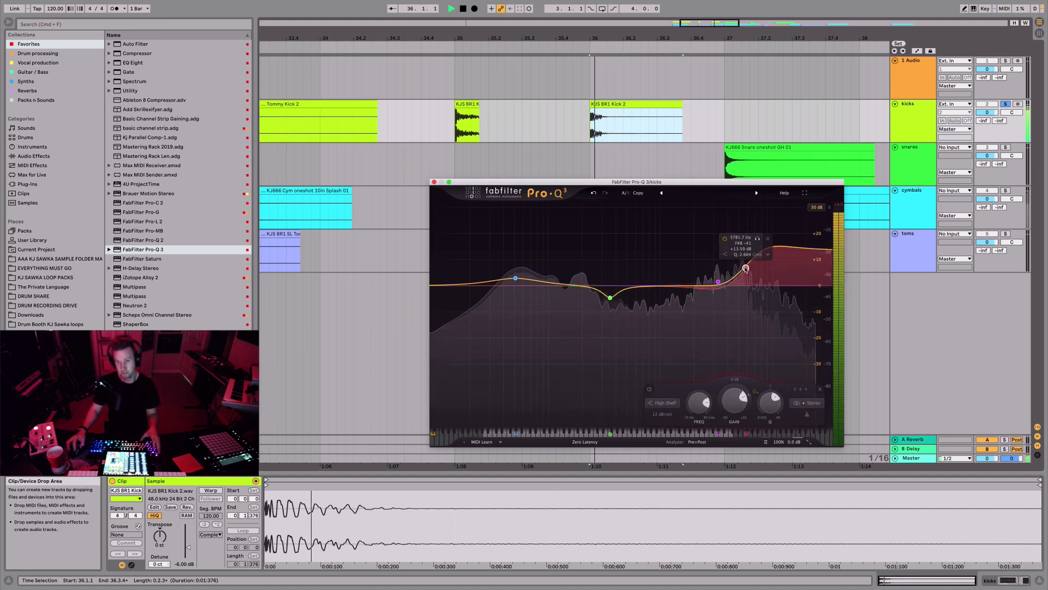
{"action": "left_click_drag", "start_coordinate": [746, 281], "coordinate": [746, 266]}
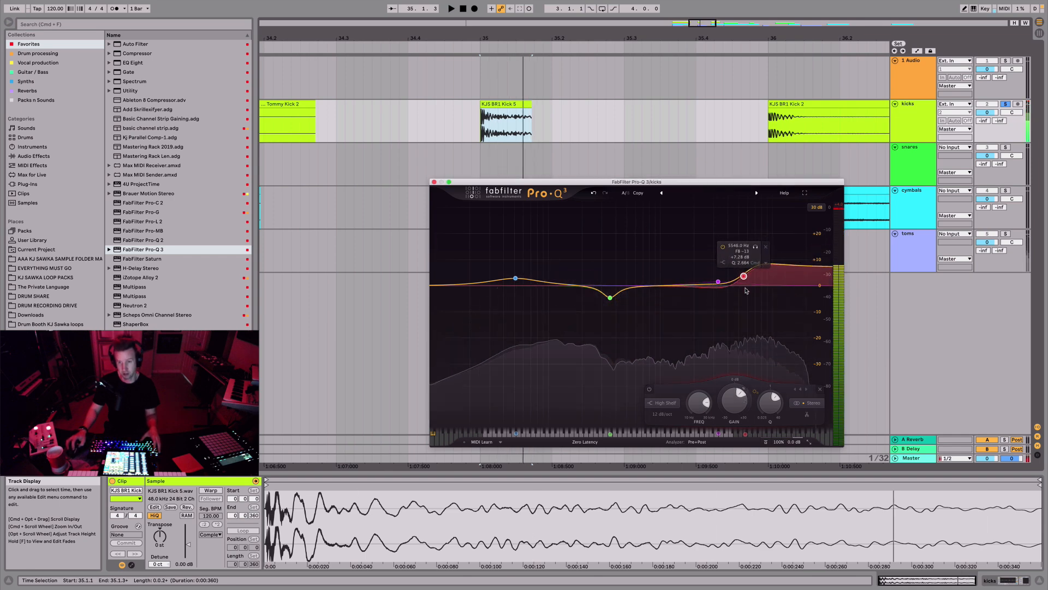
Flatten the 3 kHz band and pull the low-mid mud cut much deeper.
{"action": "left_click_drag", "start_coordinate": [743, 275], "coordinate": [740, 288]}
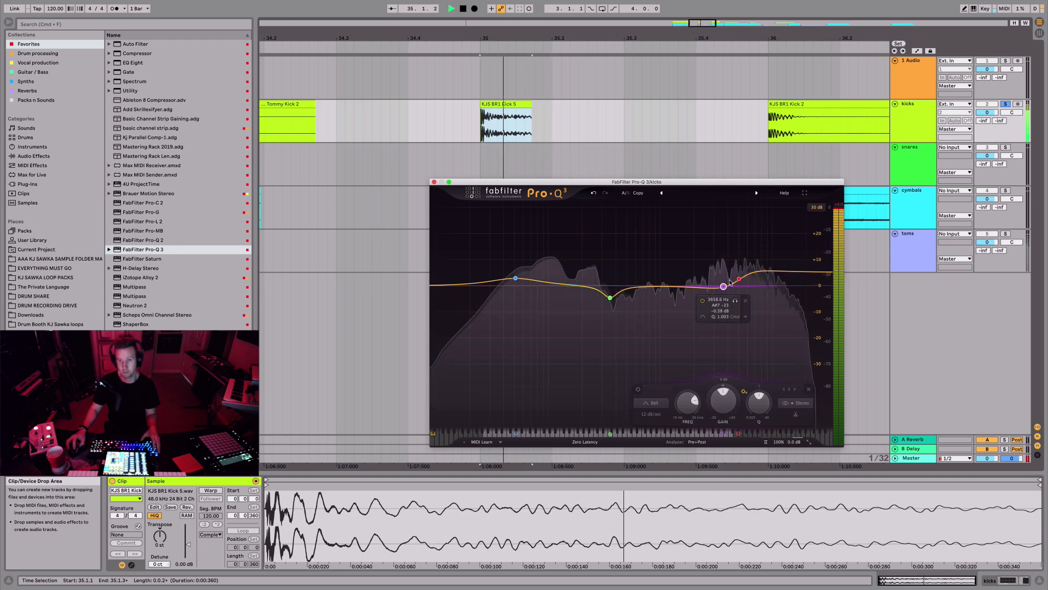
{"action": "left_click", "coordinate": [739, 279]}
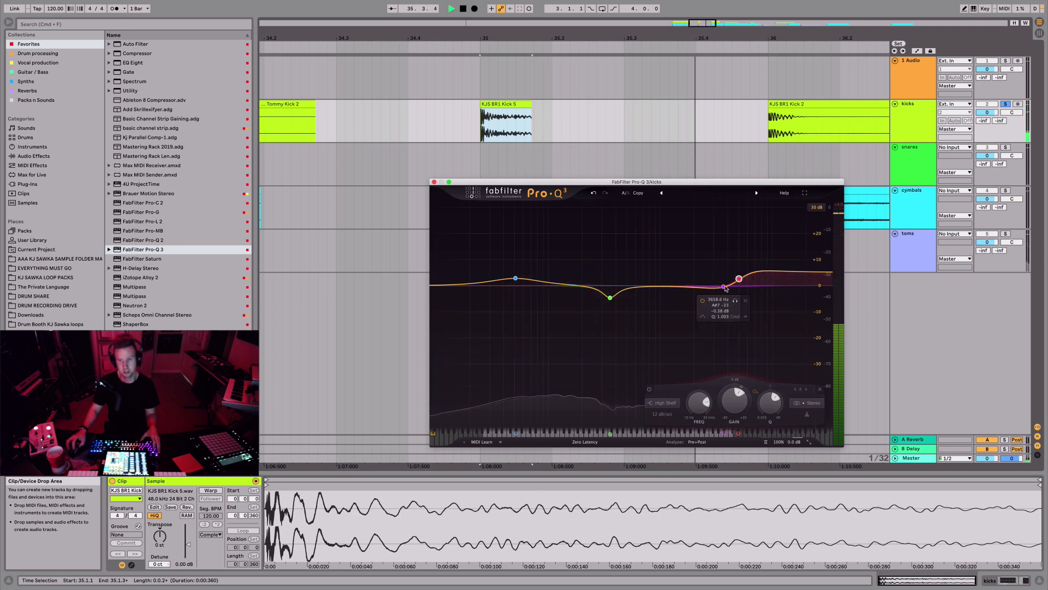
{"action": "left_click_drag", "start_coordinate": [739, 278], "coordinate": [678, 257]}
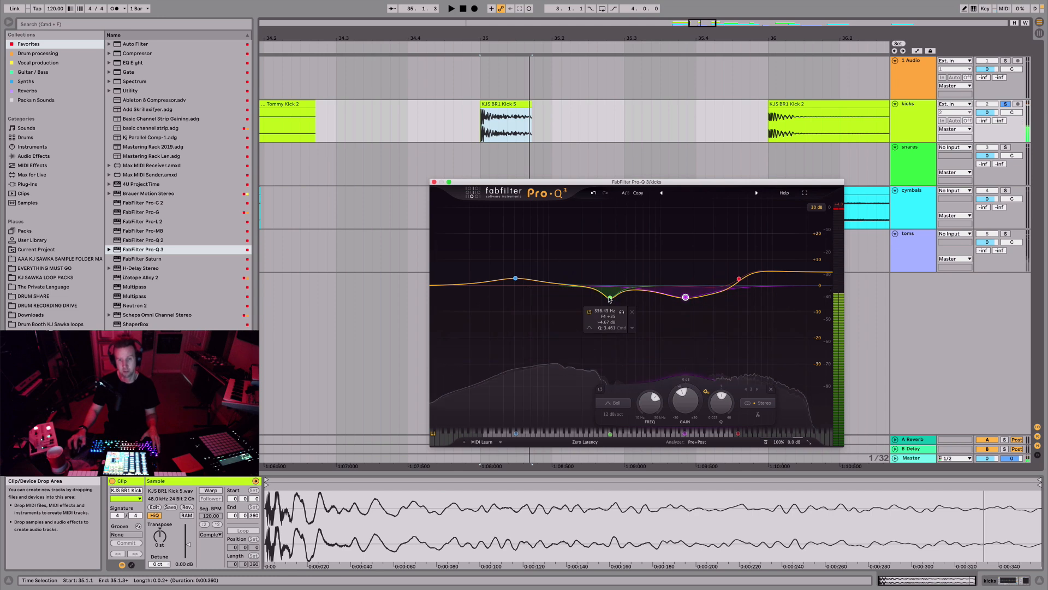
Raise the fundamental boost to a narrow +15 dB peak at about 48 Hz.
{"action": "left_click_drag", "start_coordinate": [609, 299], "coordinate": [614, 357]}
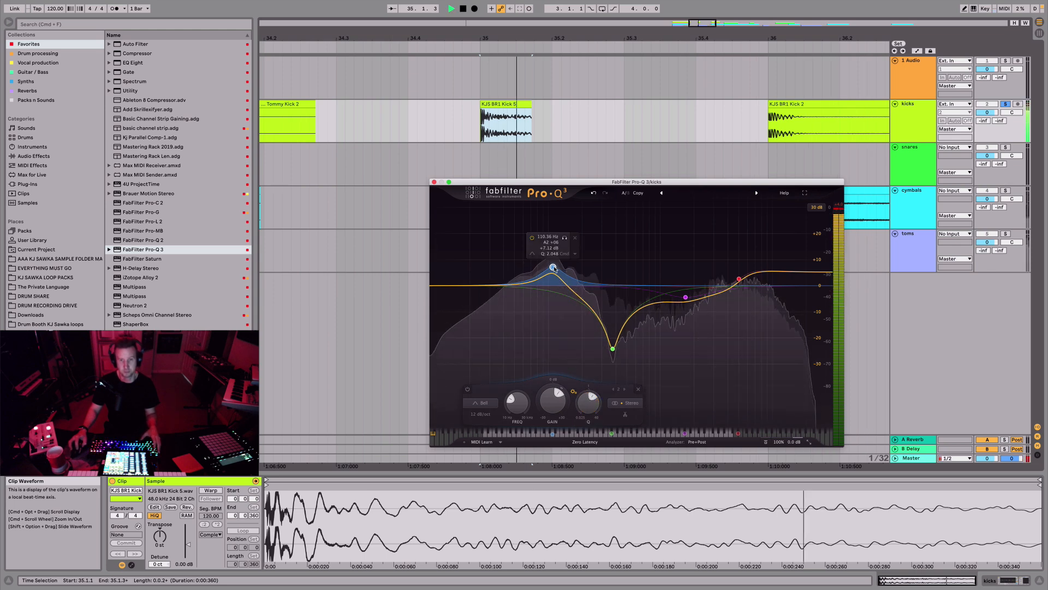
{"action": "left_click_drag", "start_coordinate": [553, 268], "coordinate": [552, 266]}
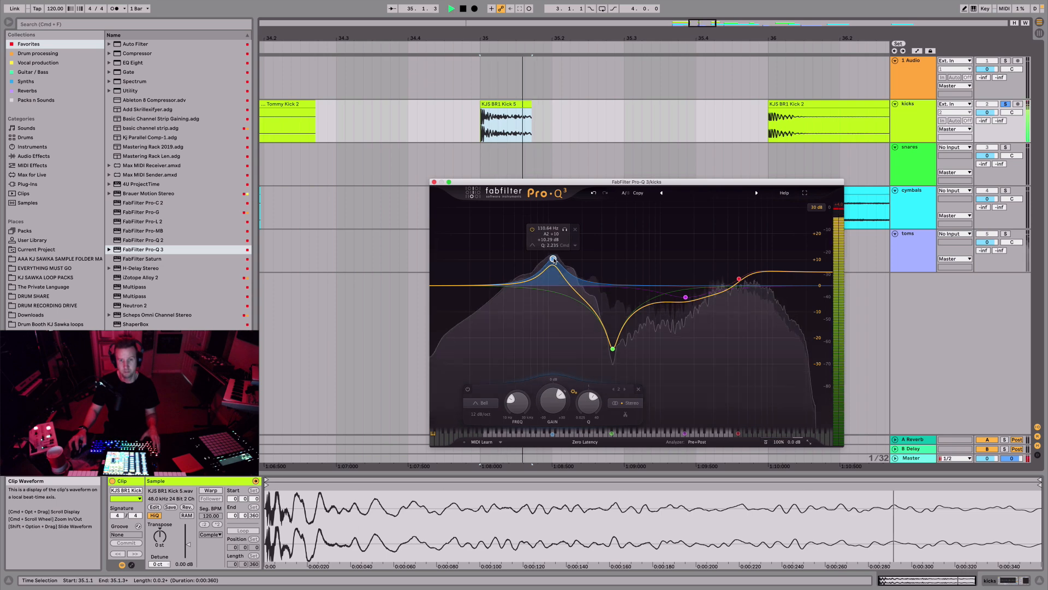
{"action": "left_click_drag", "start_coordinate": [554, 259], "coordinate": [522, 259]}
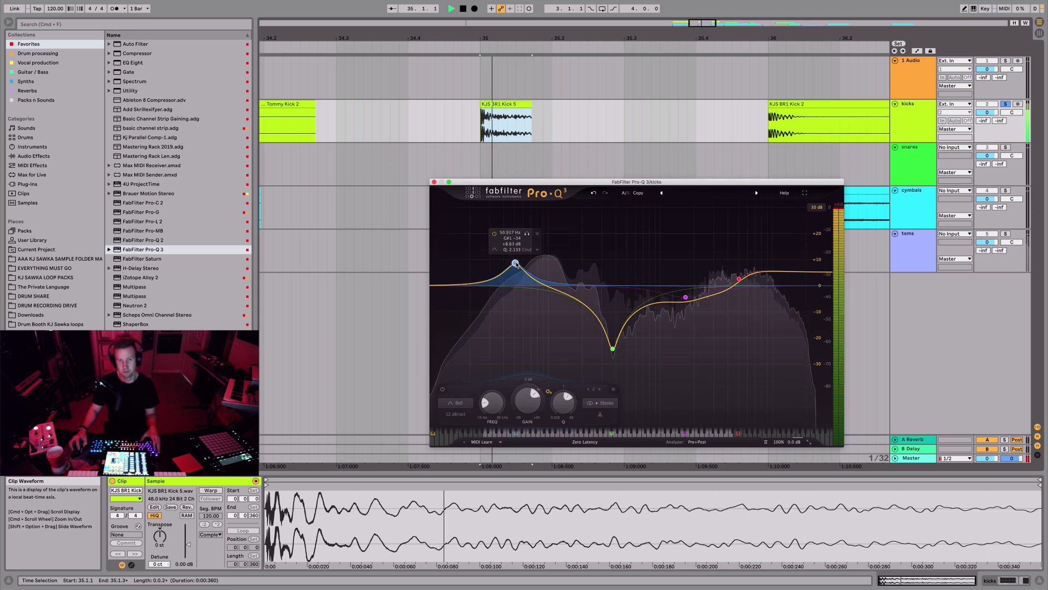
{"action": "left_click_drag", "start_coordinate": [515, 263], "coordinate": [511, 243]}
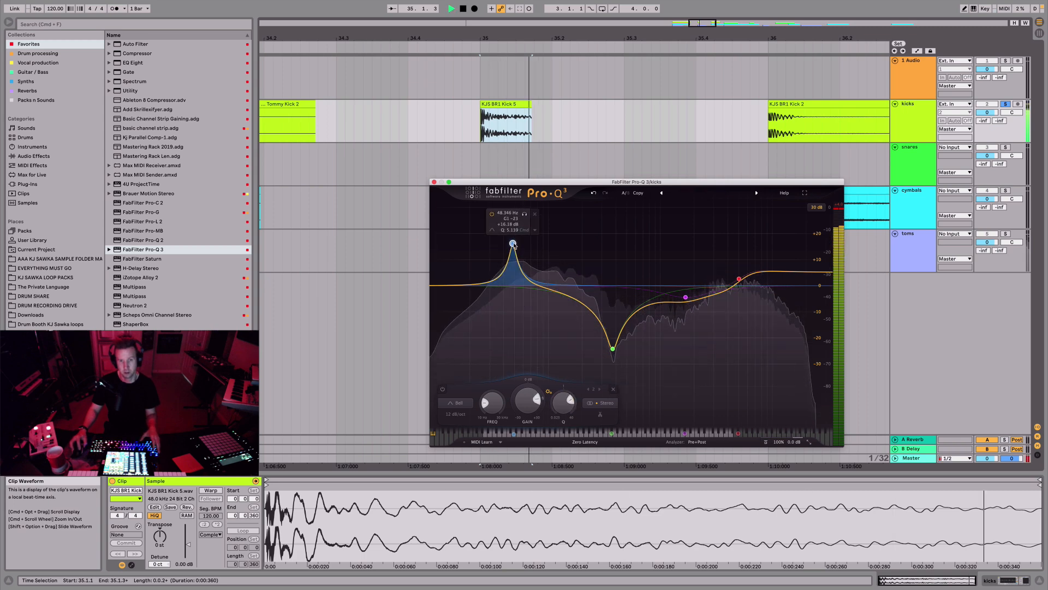